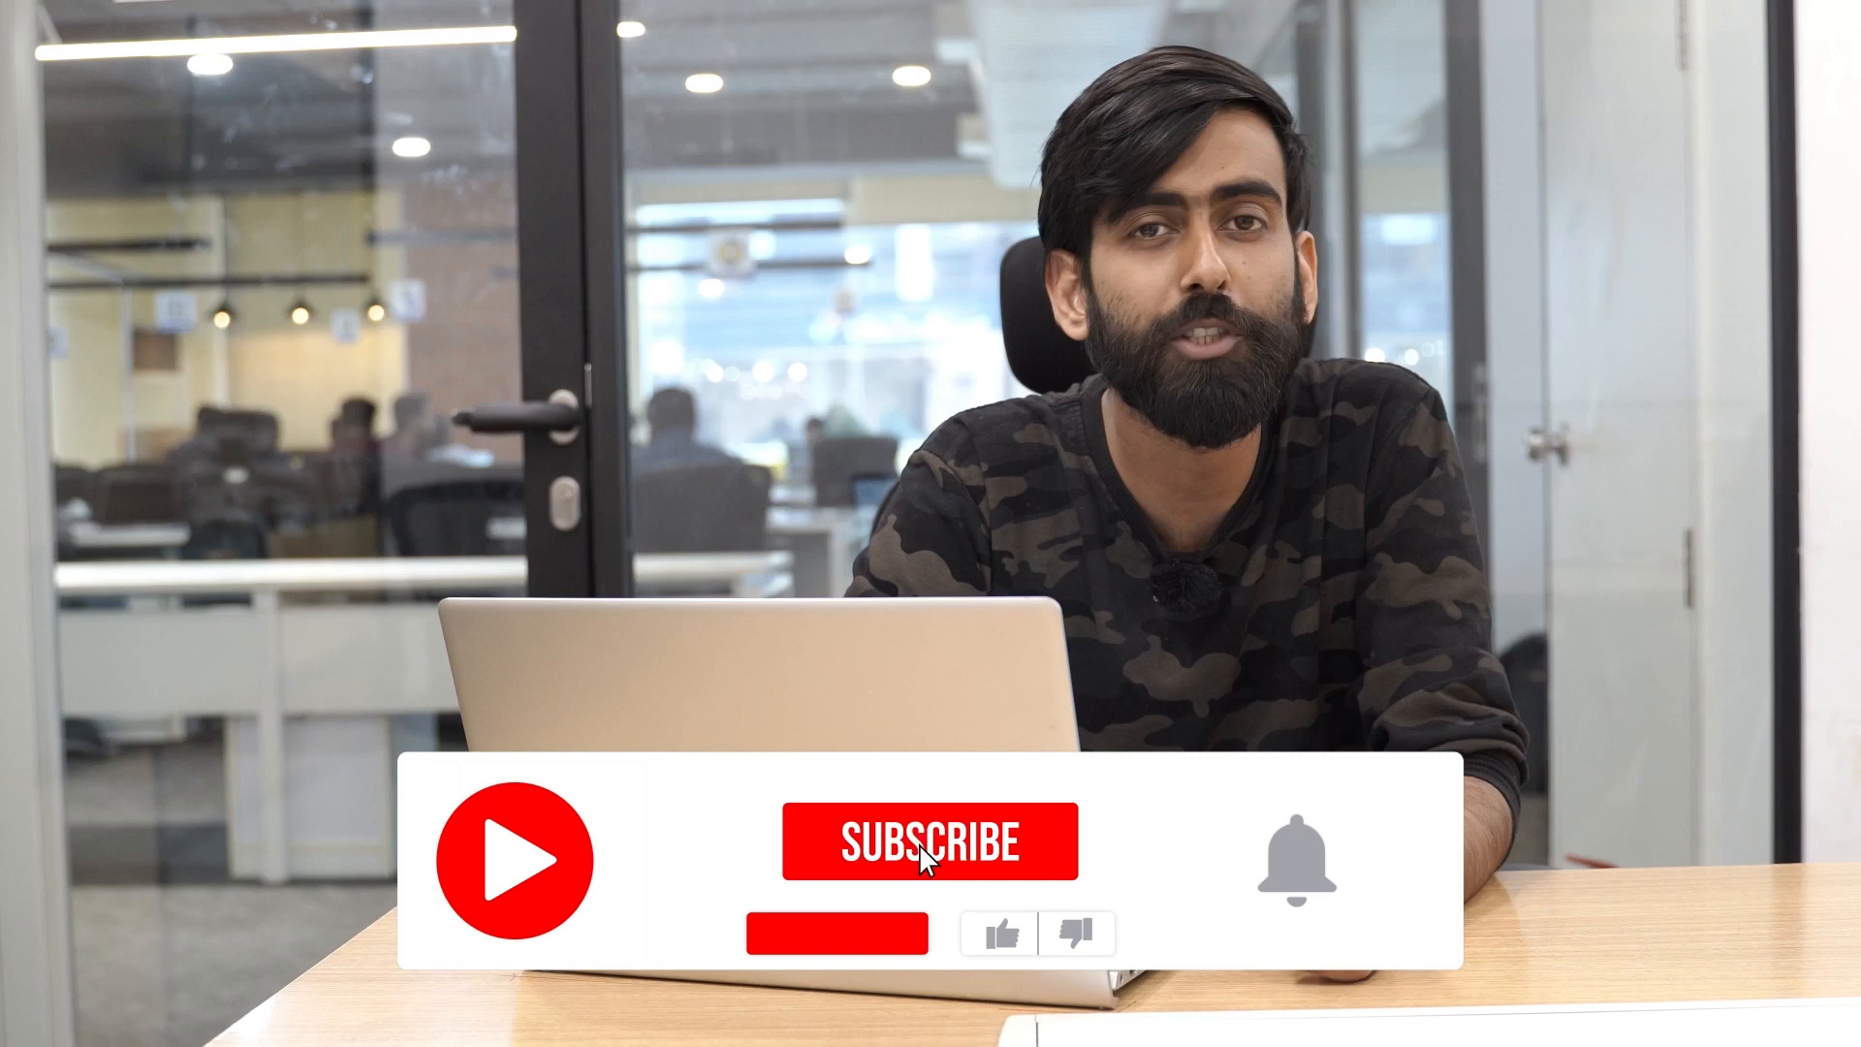
- Enable 'Reminder for service' in Item Settings and return to the empty Items list
click(932, 839)
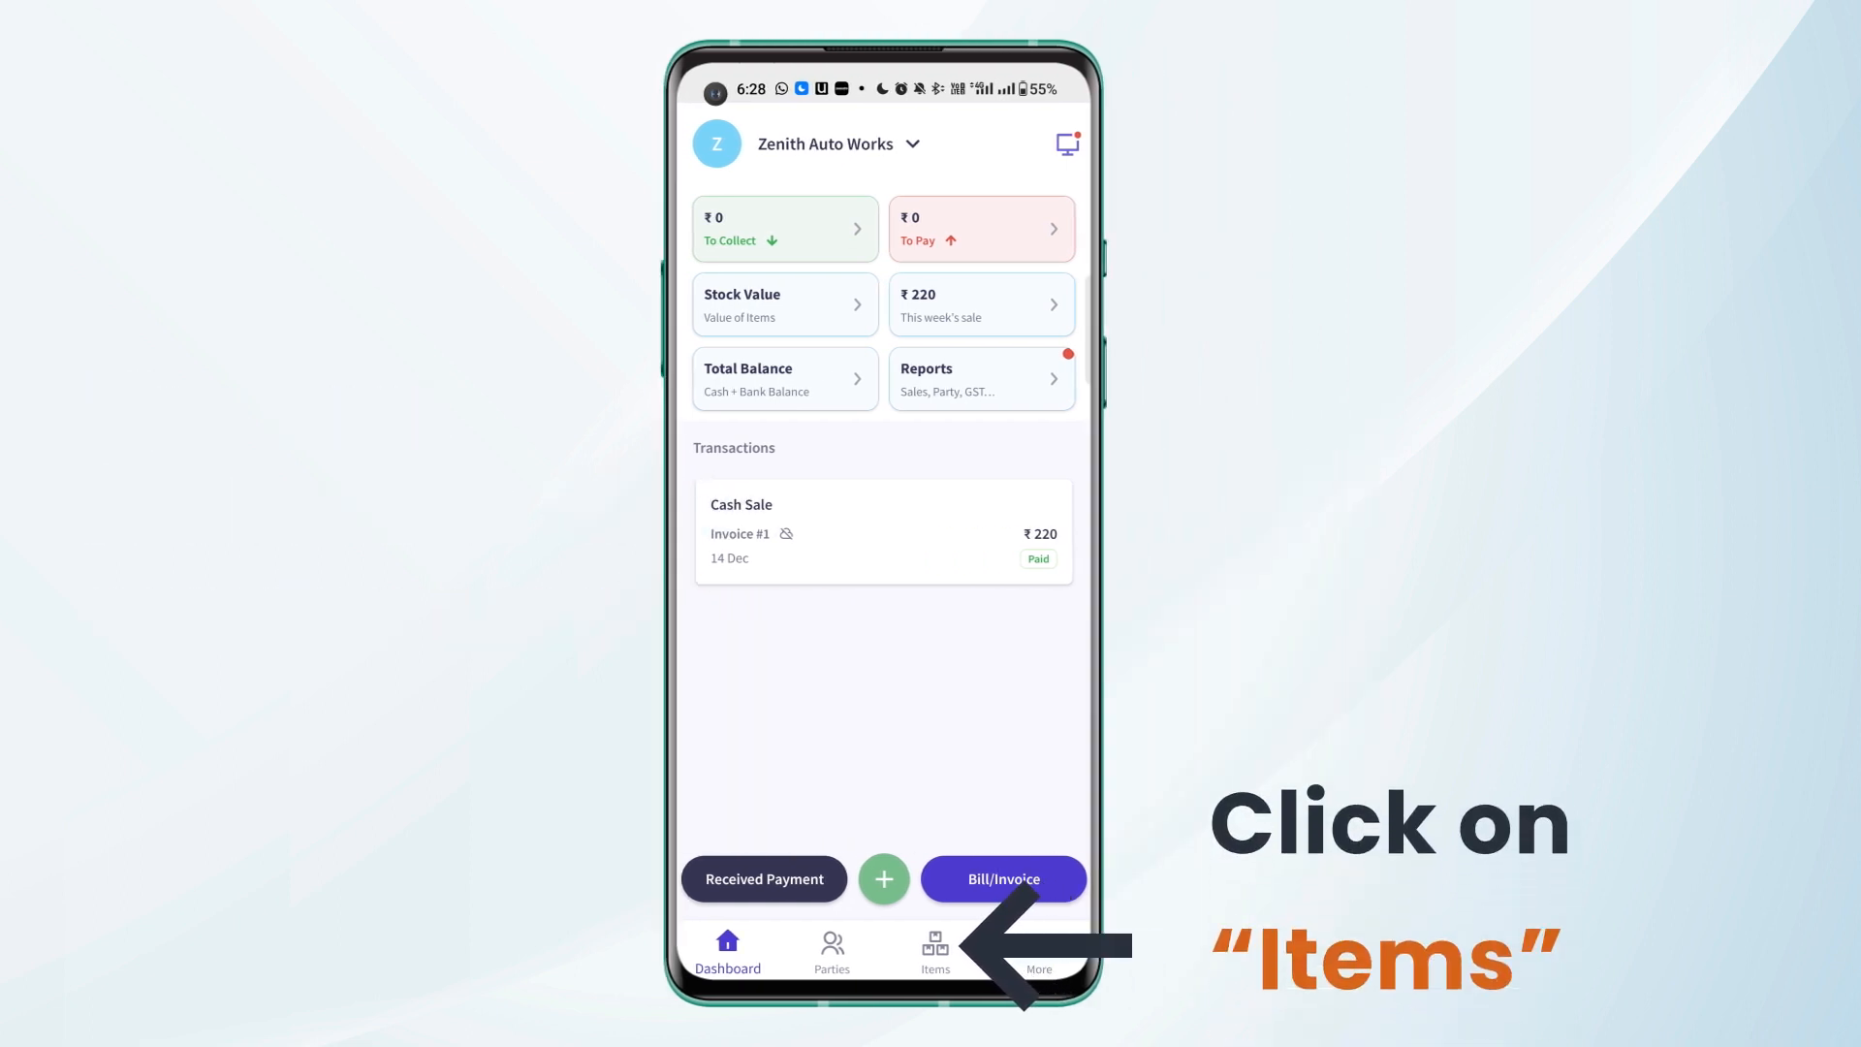
click(934, 949)
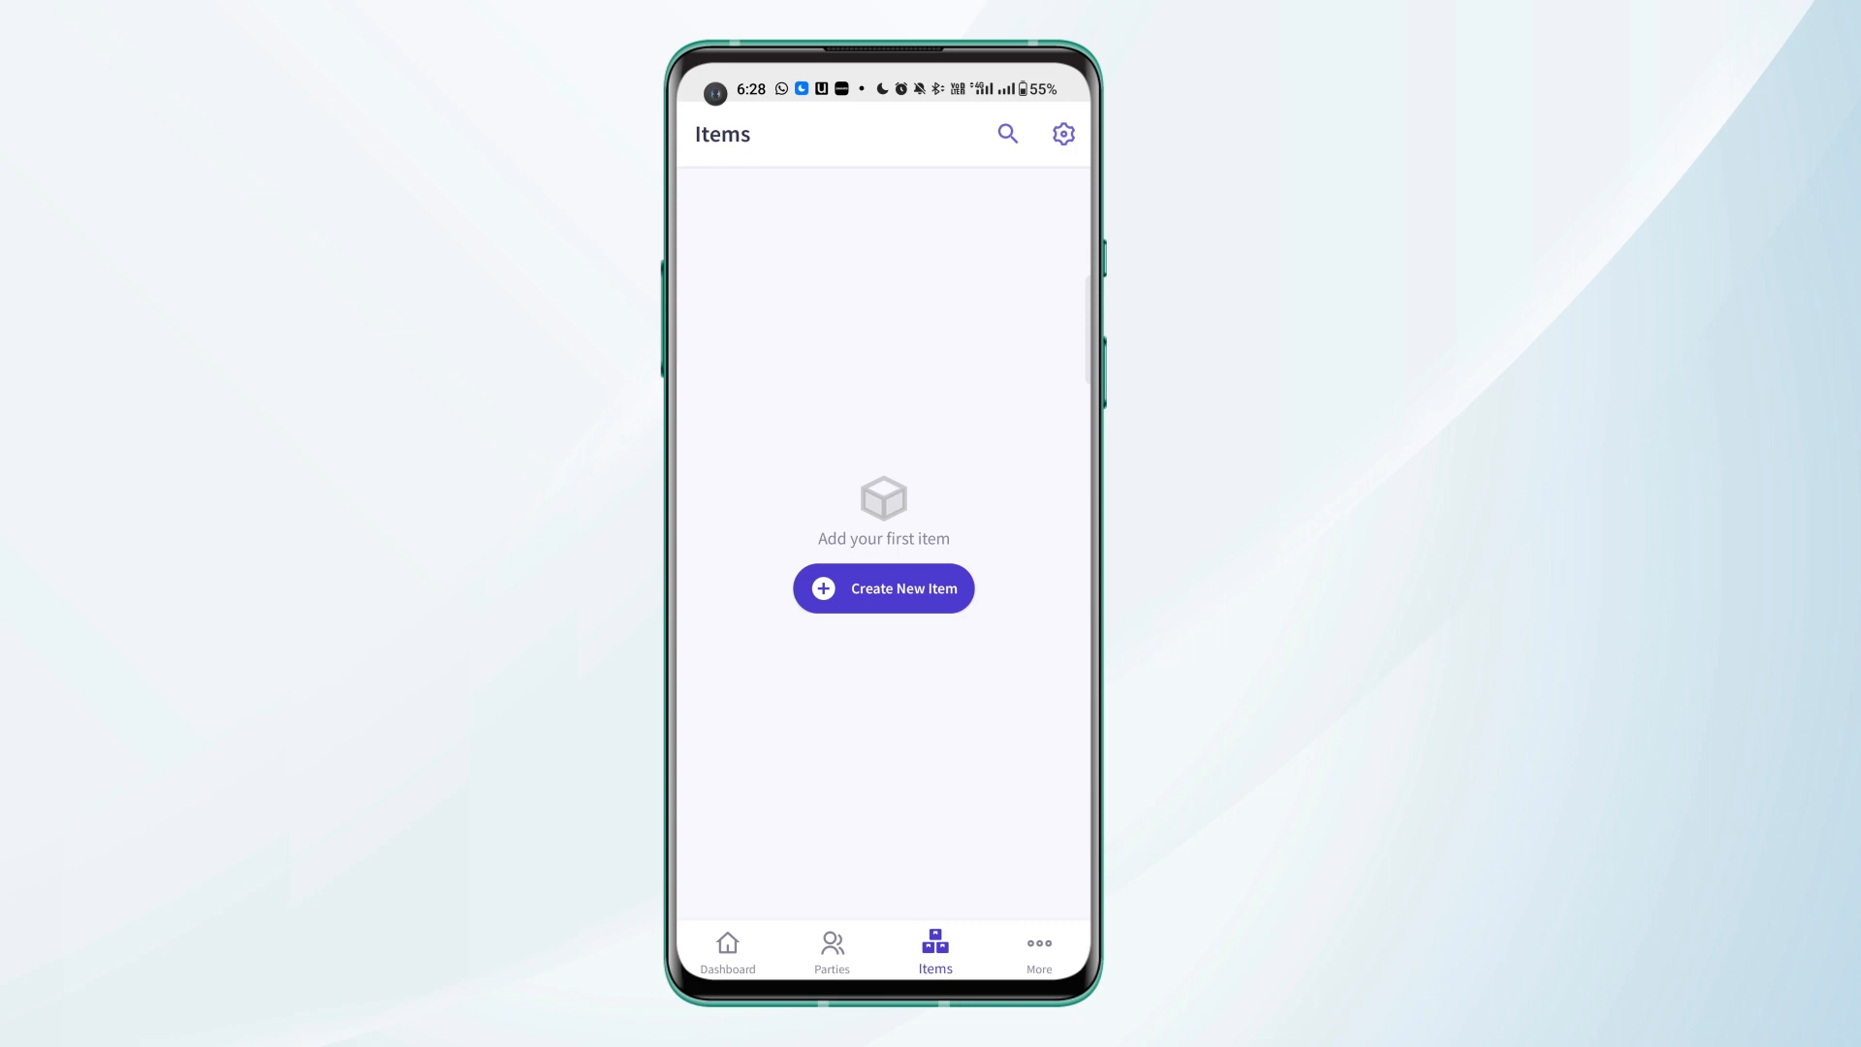
click(1061, 134)
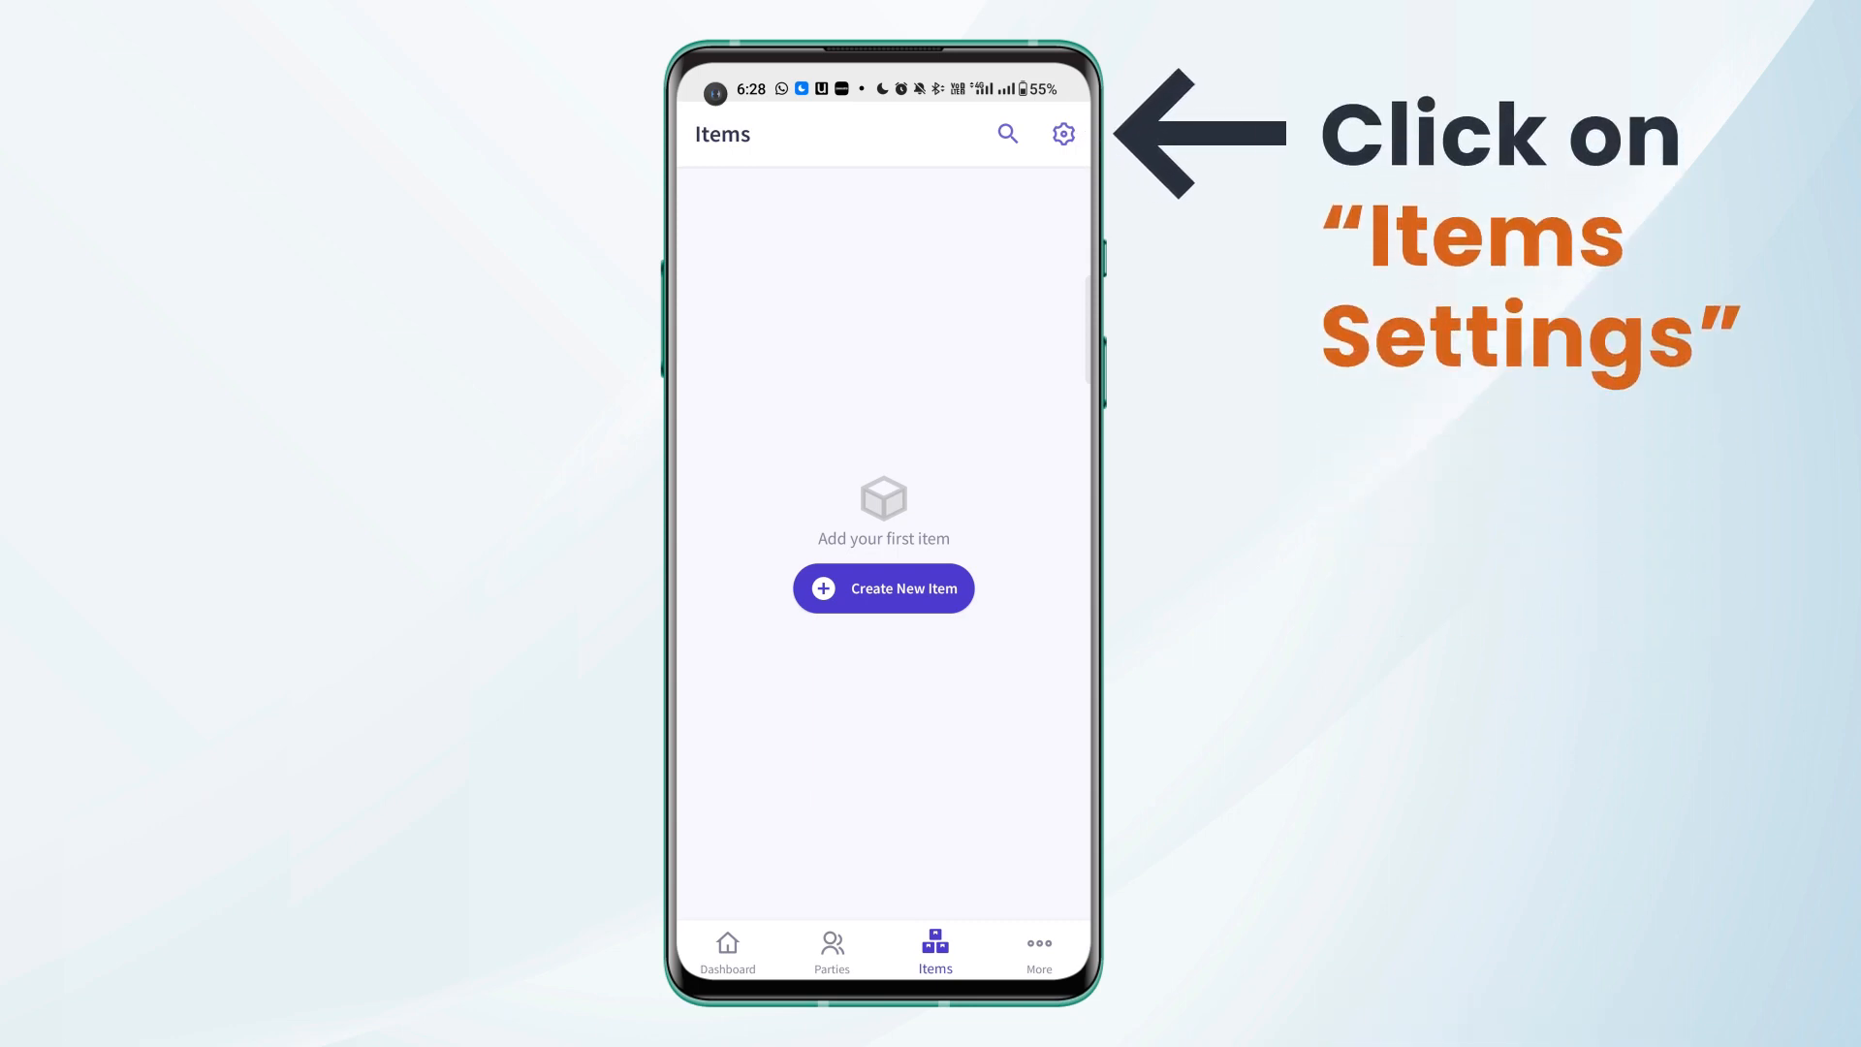
click(1060, 134)
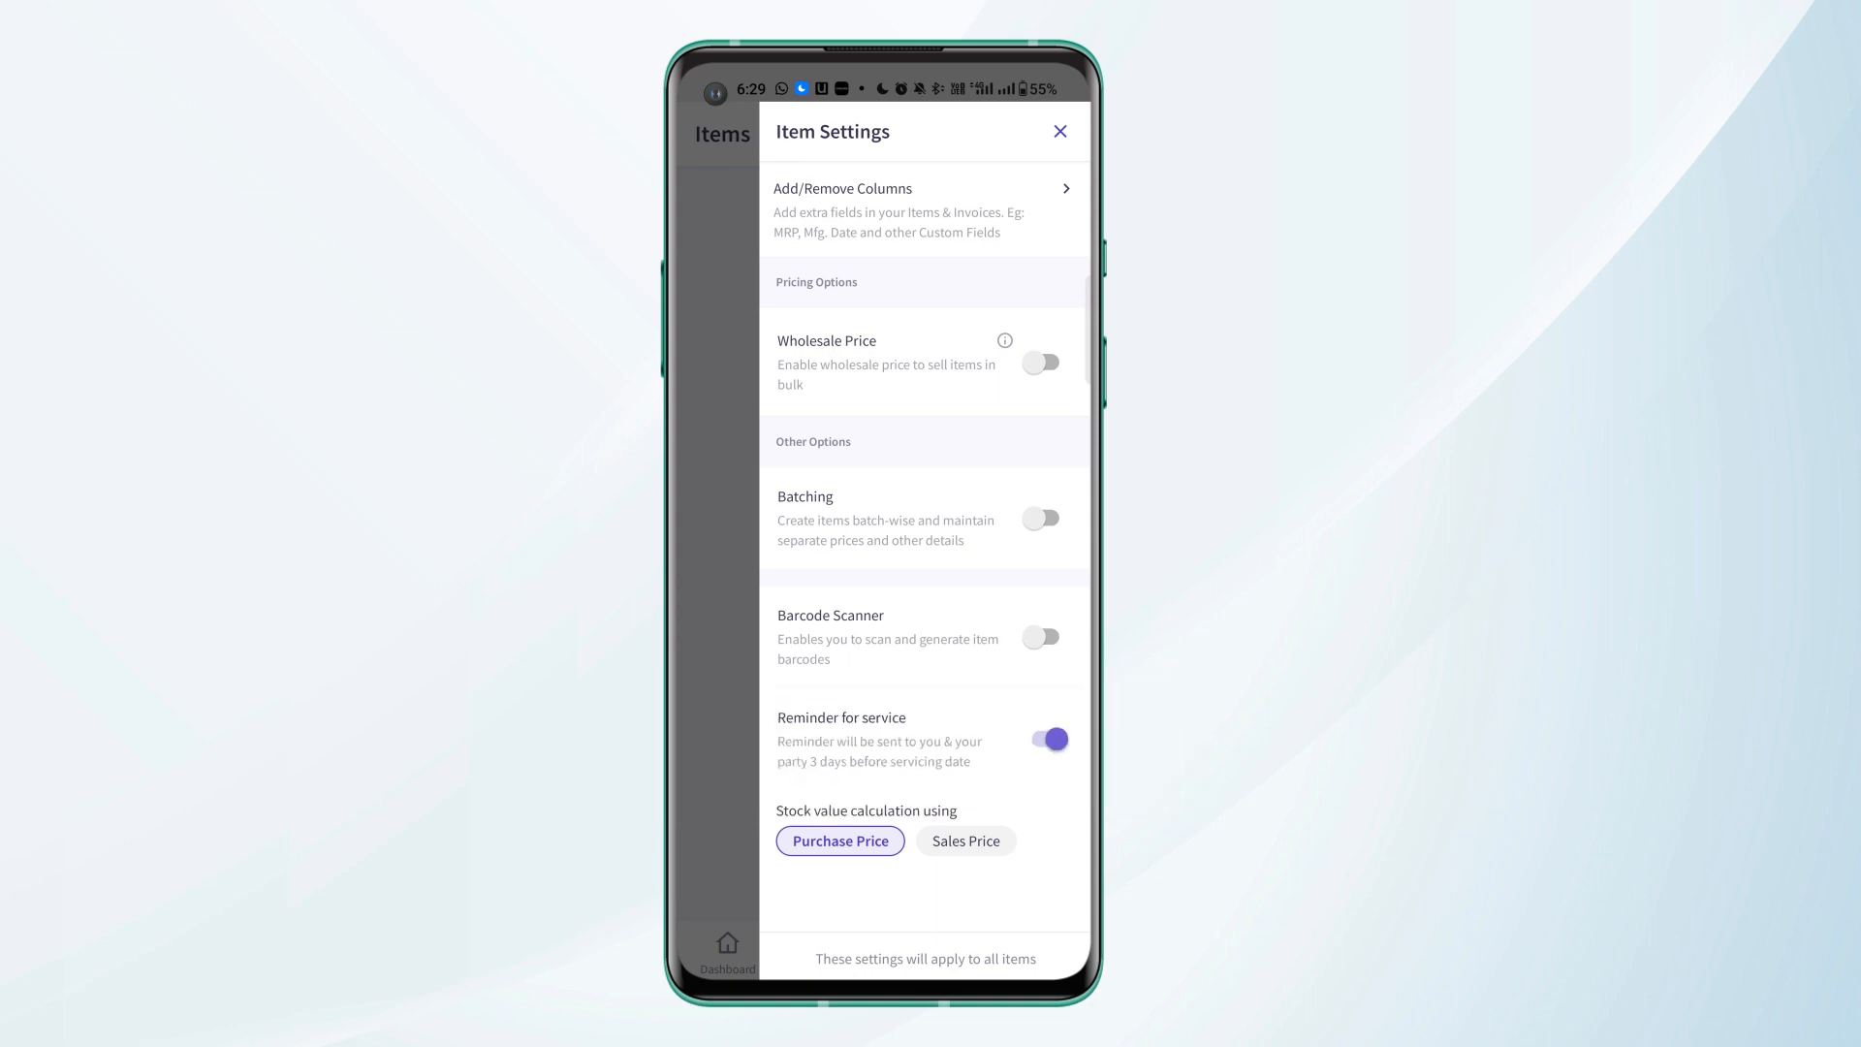
click(1058, 130)
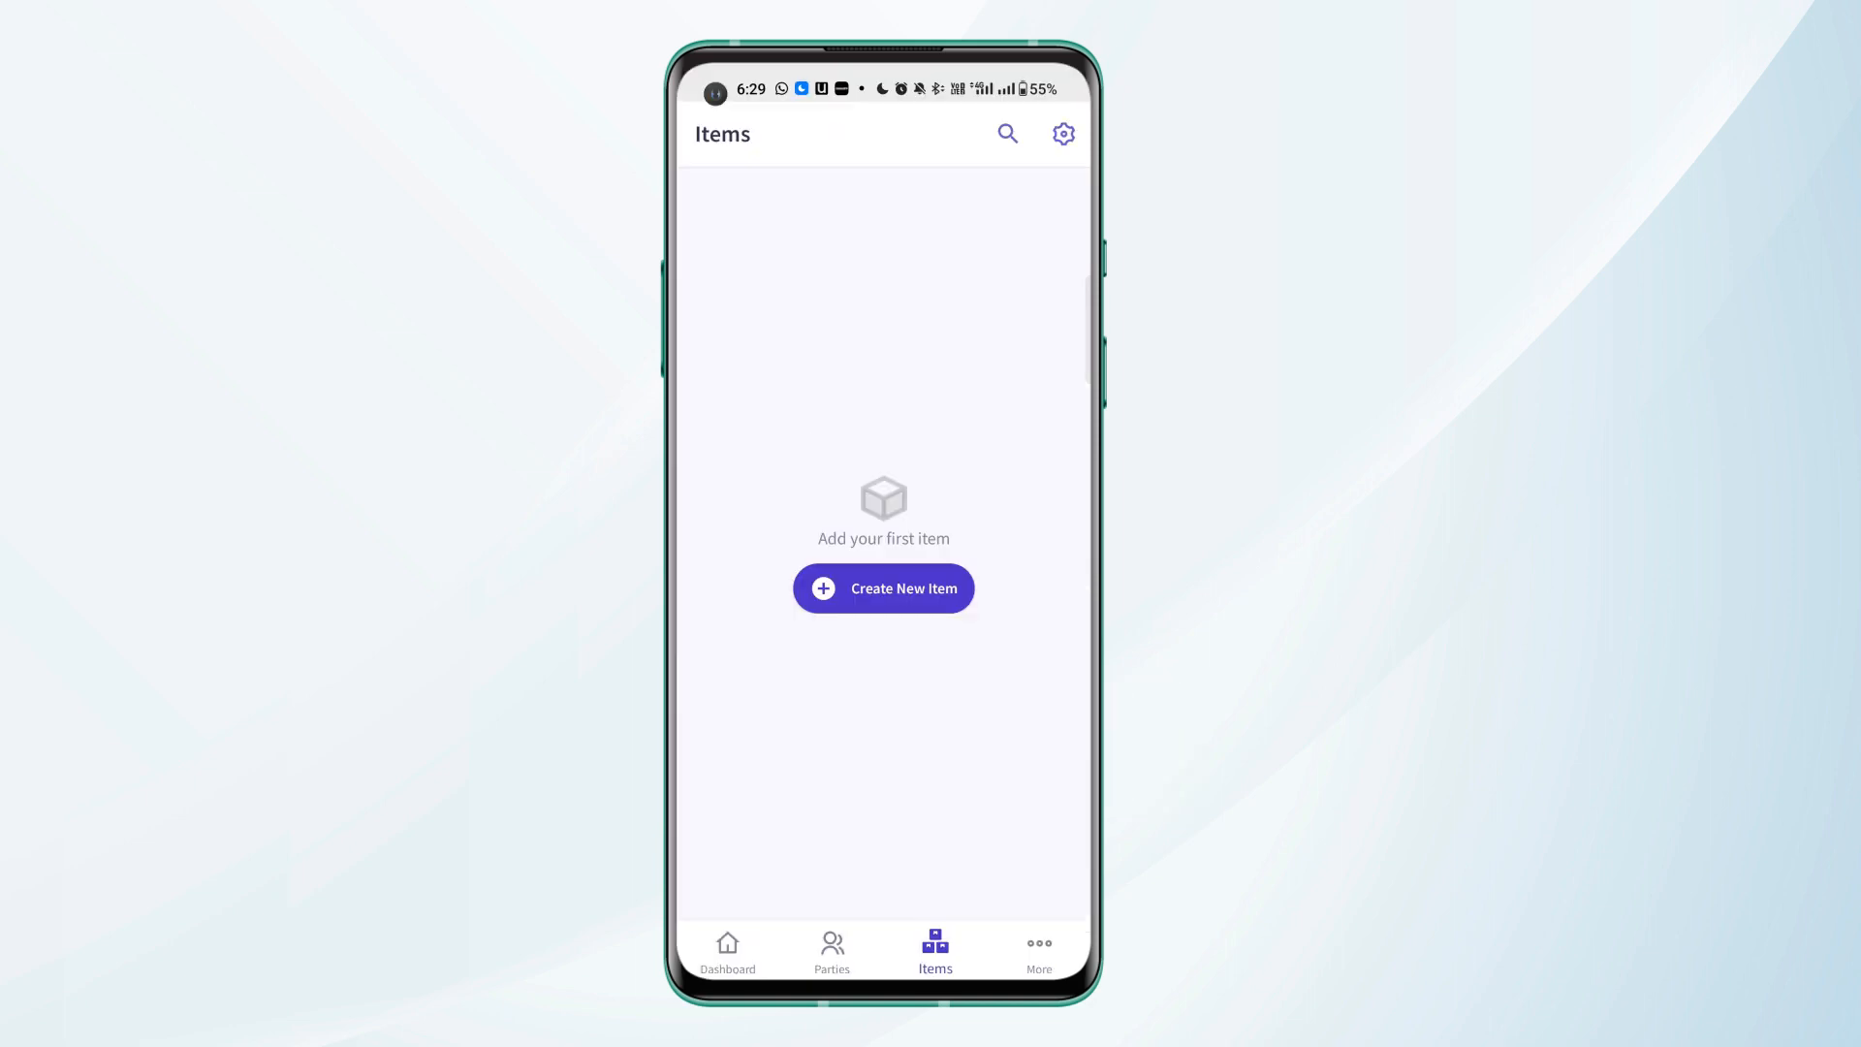
- Create a 'Bike Servicing' item at ₹1,000 with Service Period 60 days and save it
click(884, 588)
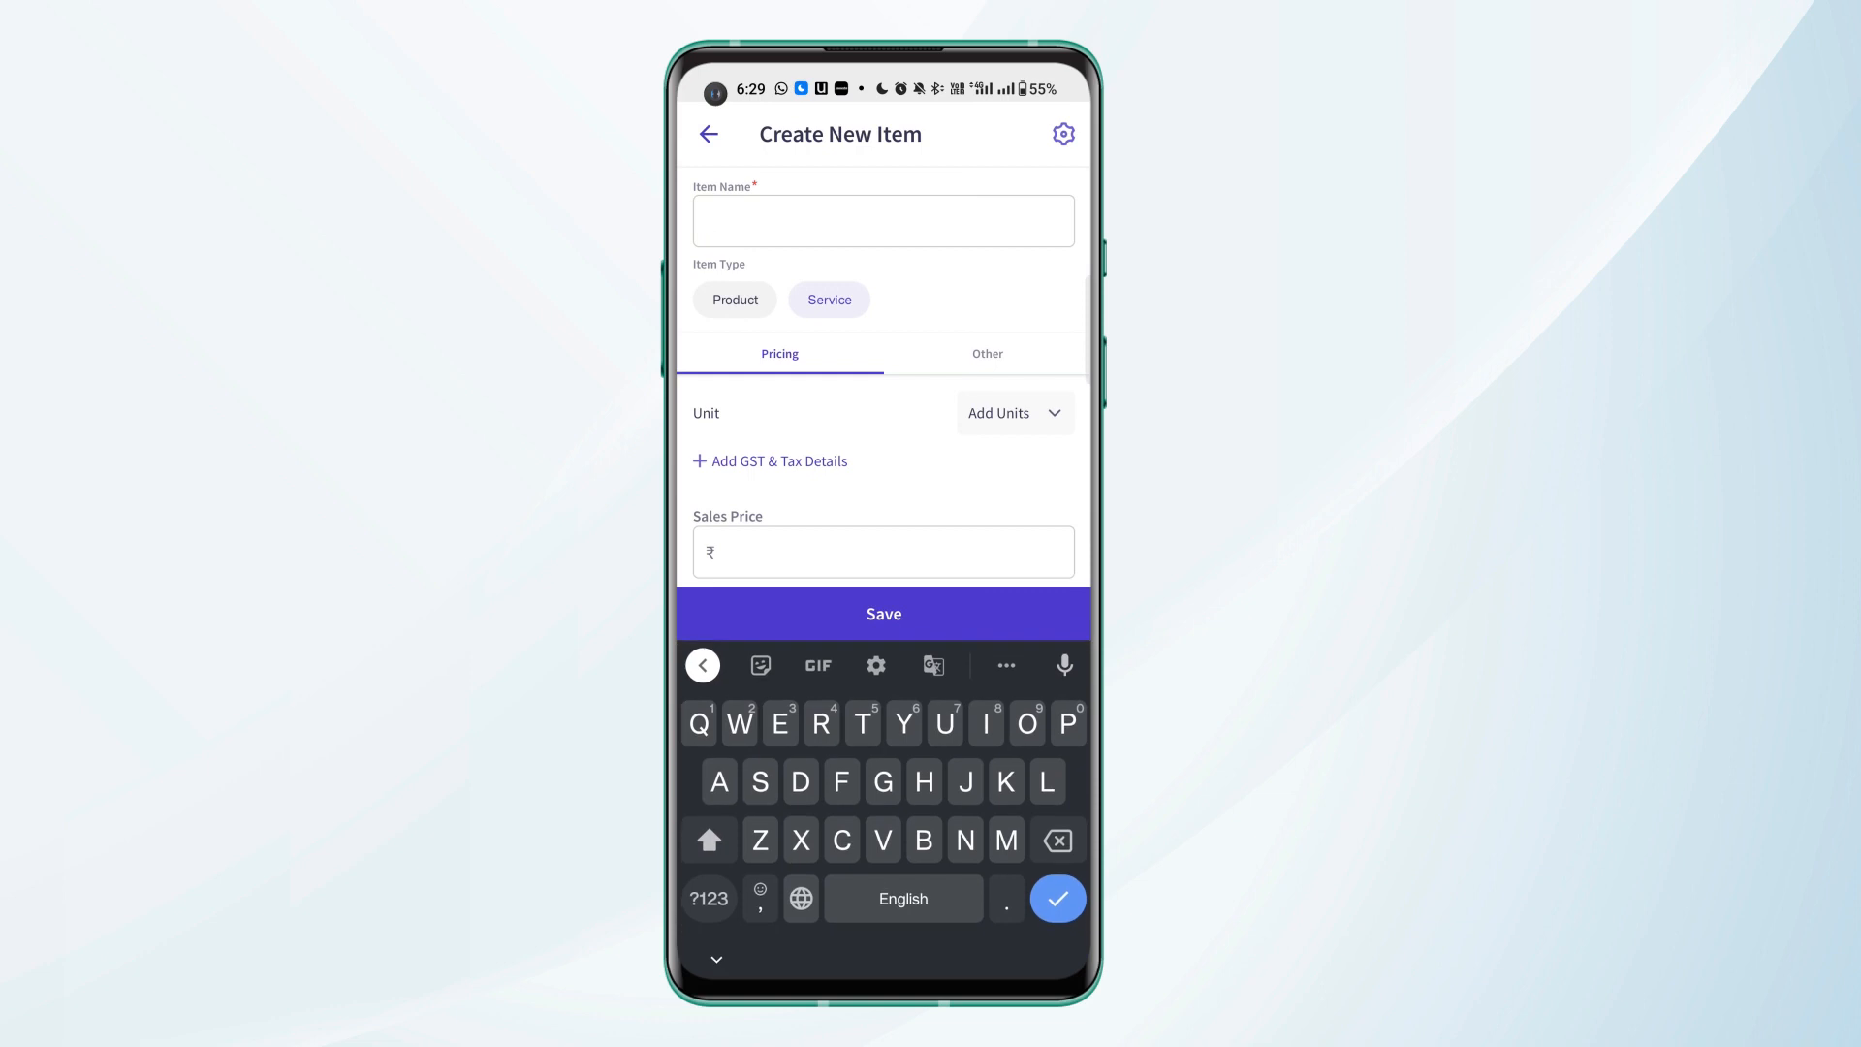
text(Bike Servicing)
text(1000)
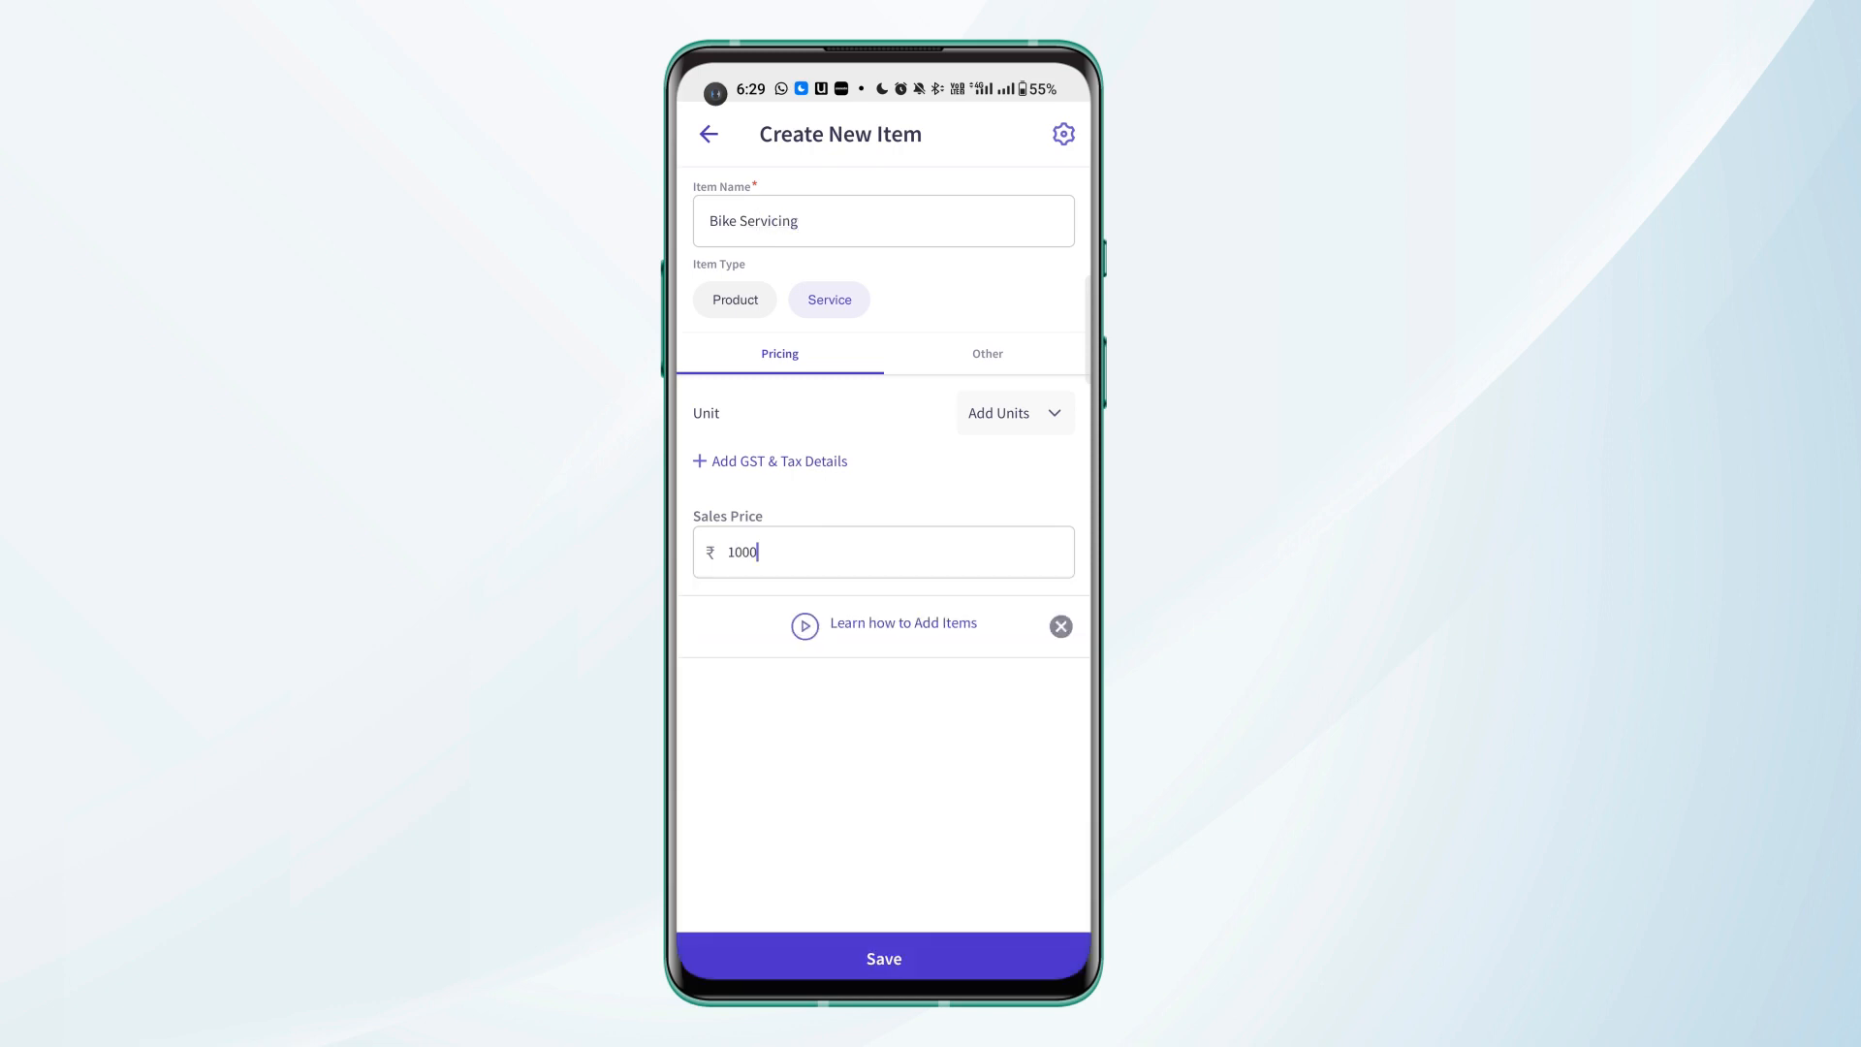
click(986, 352)
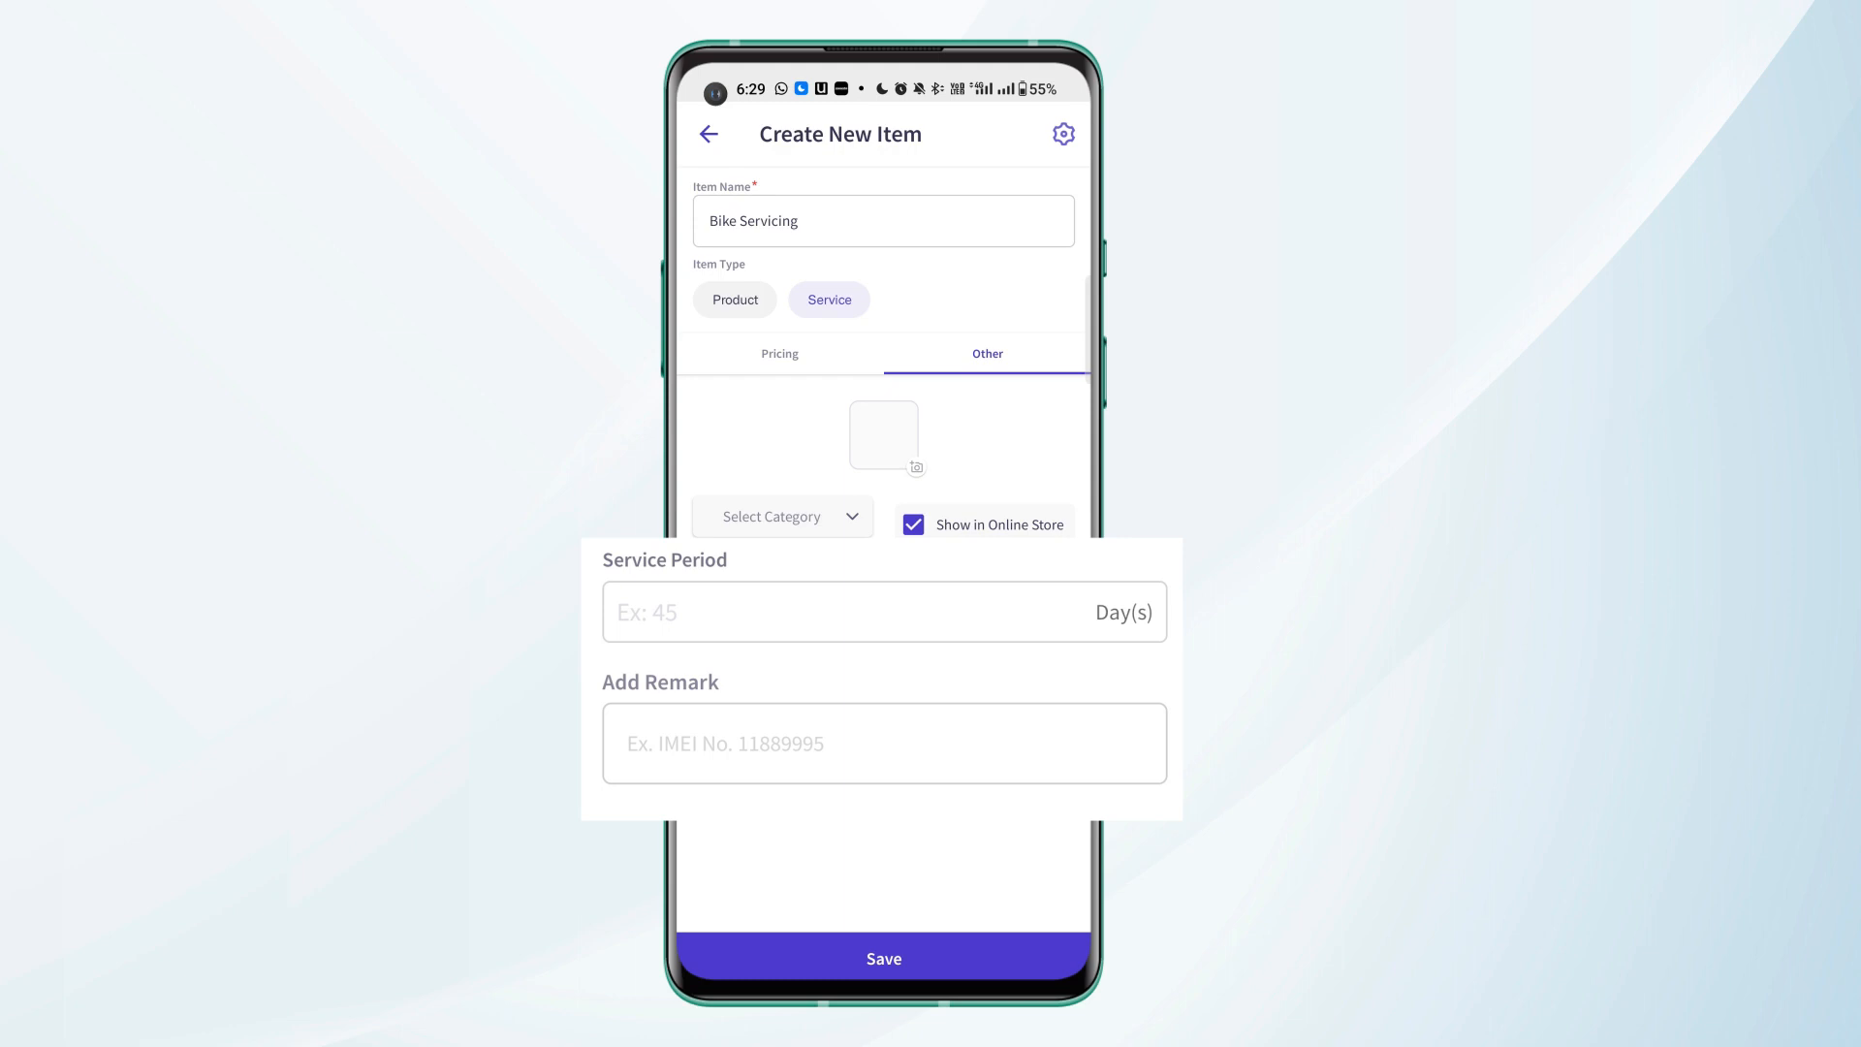
text(60)
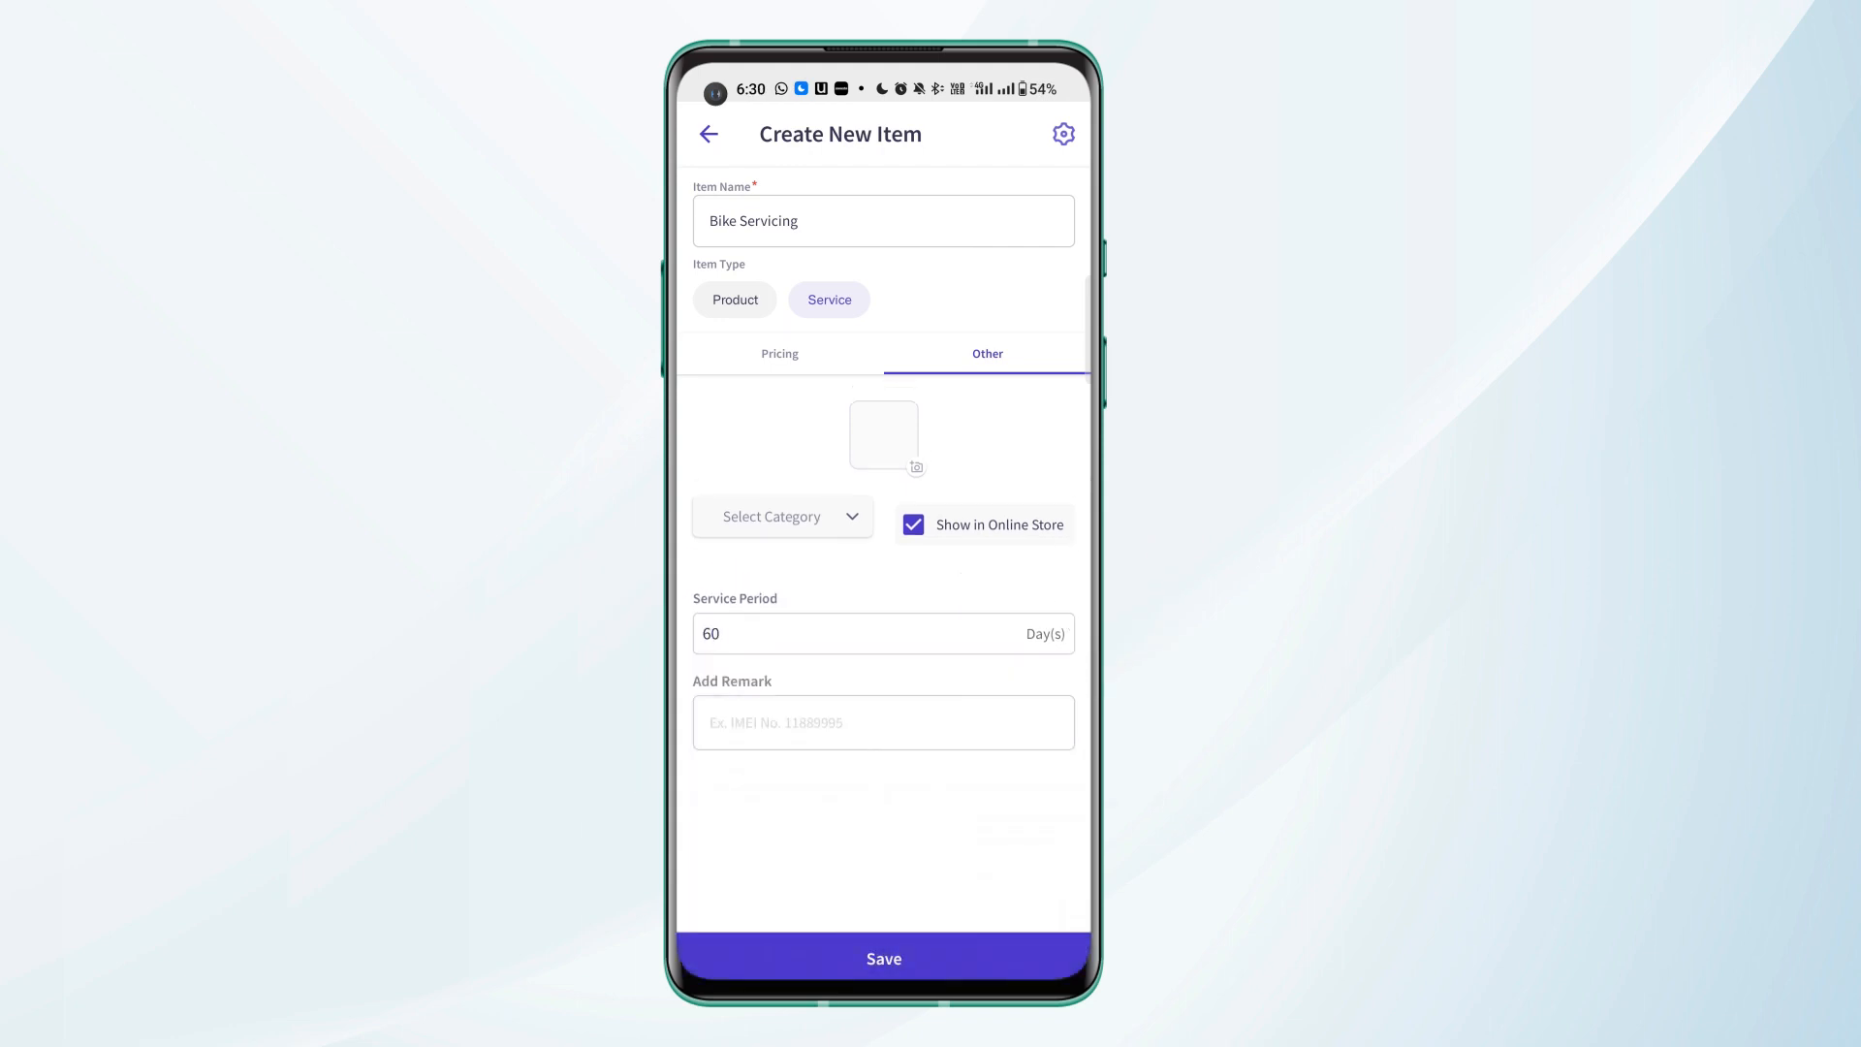
click(884, 958)
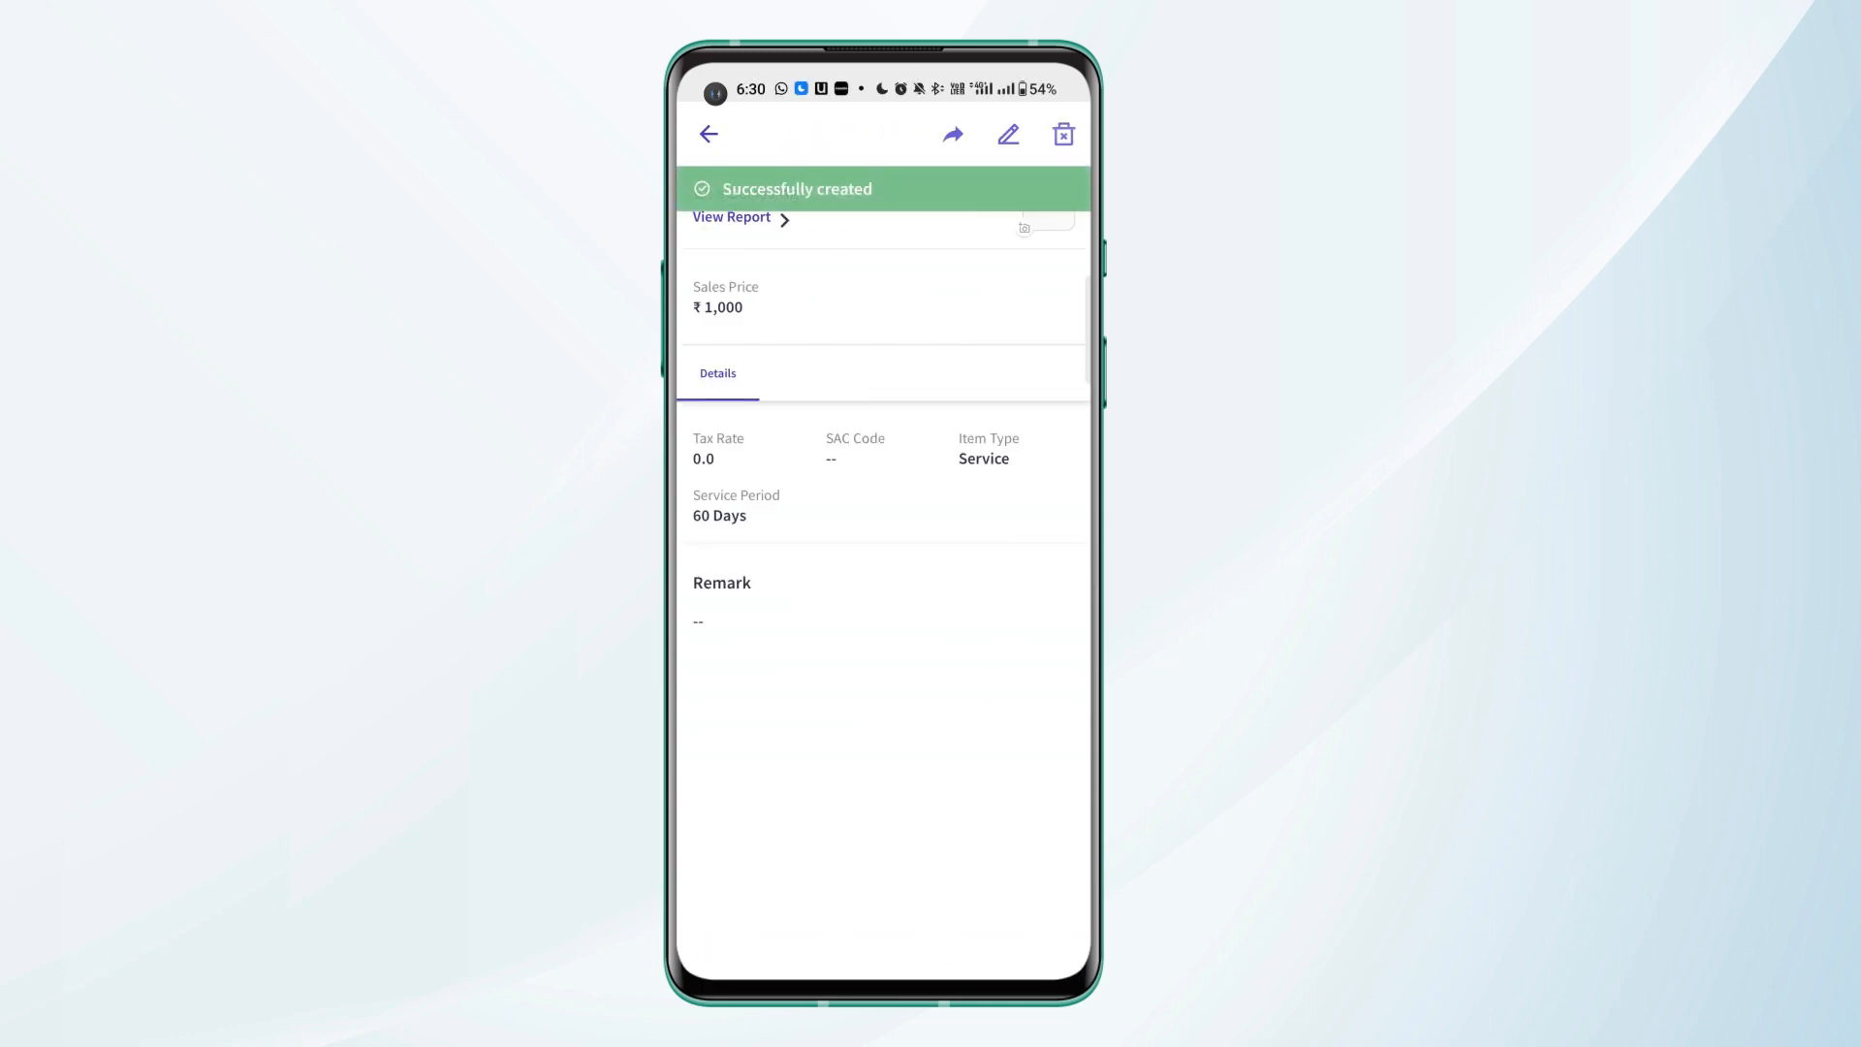
click(707, 134)
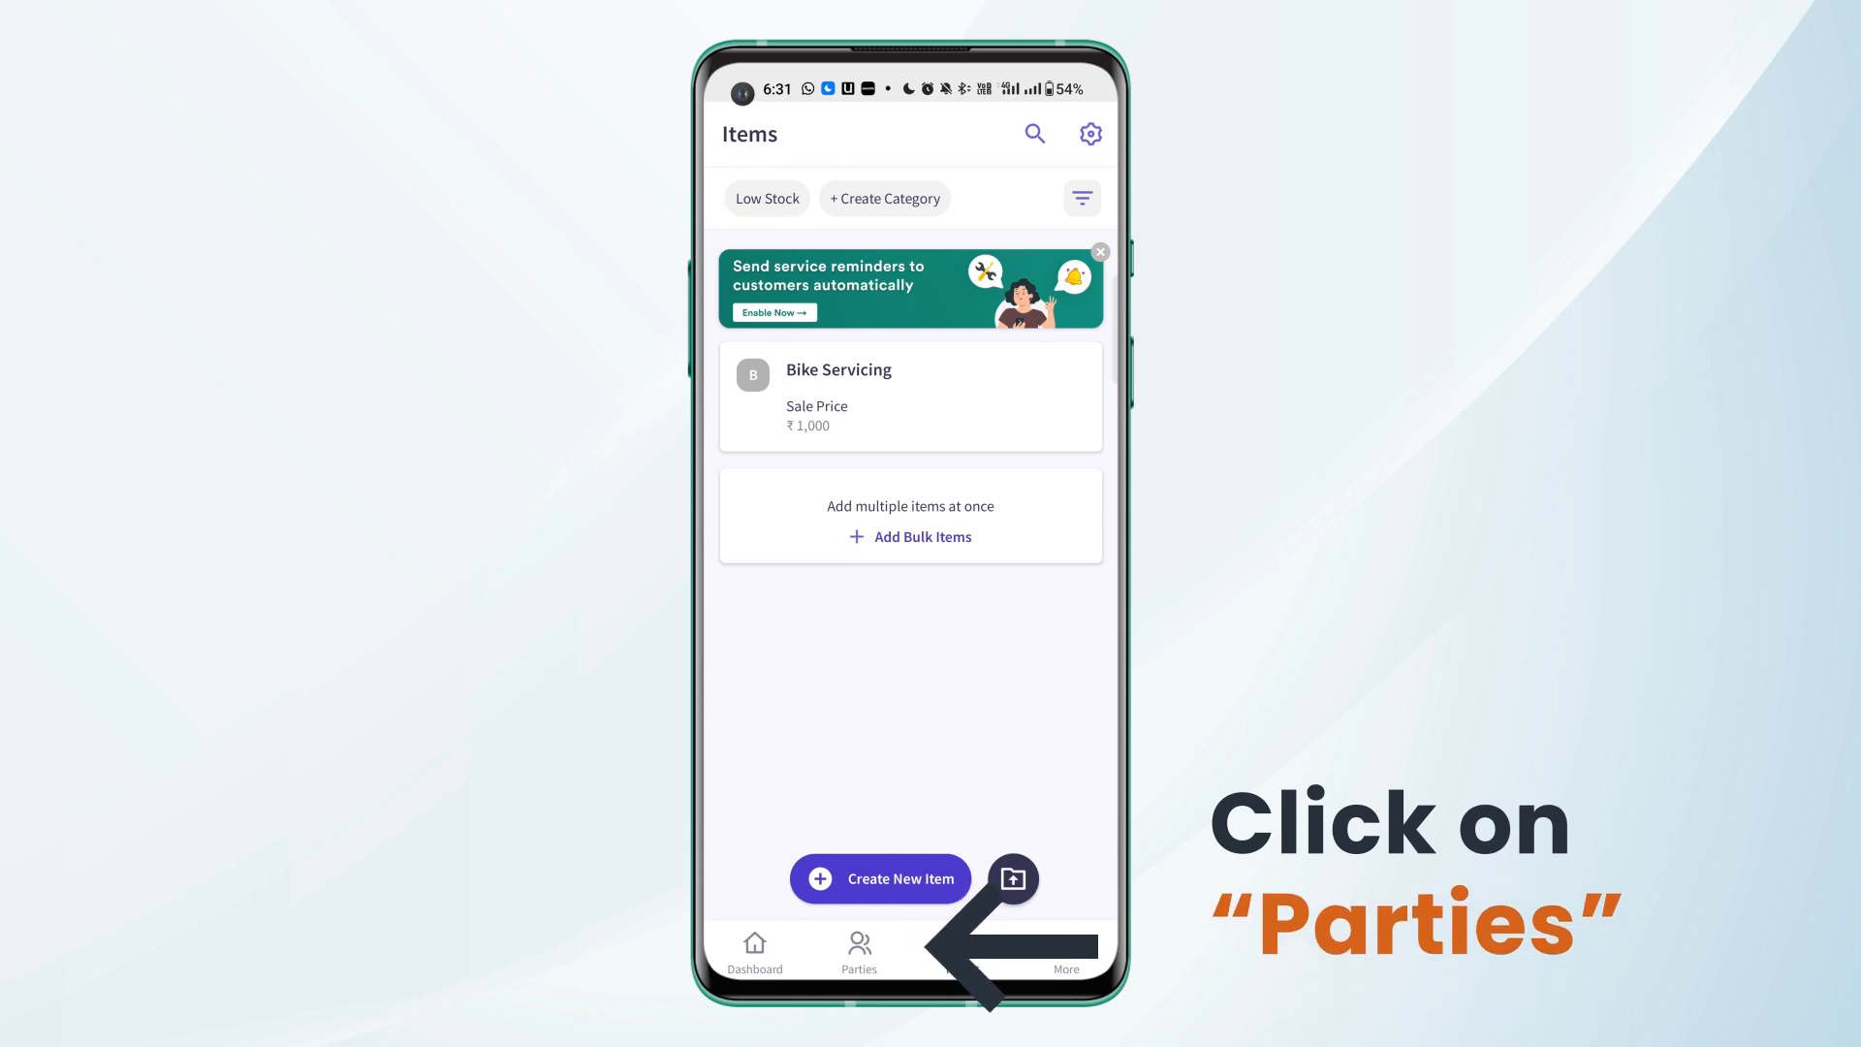
- Enable 'Party Birthday reminders' in the Parties settings
click(859, 950)
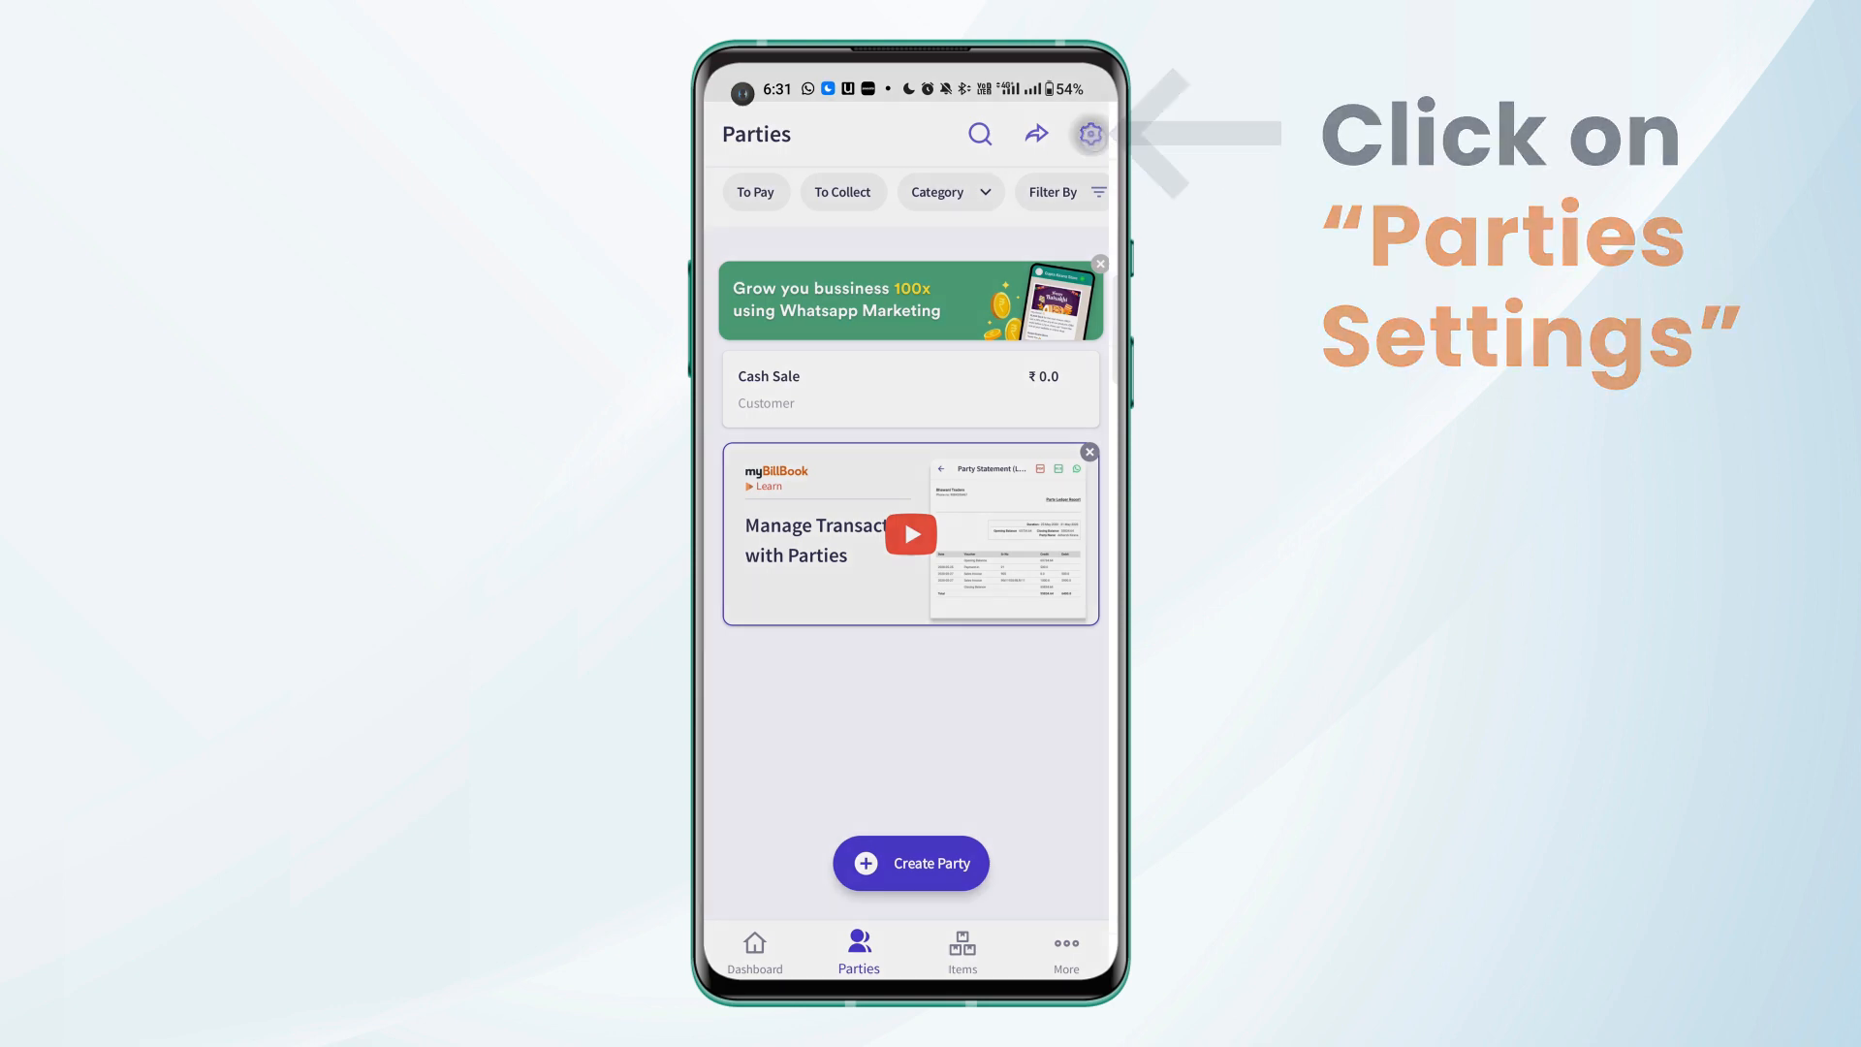
click(1087, 134)
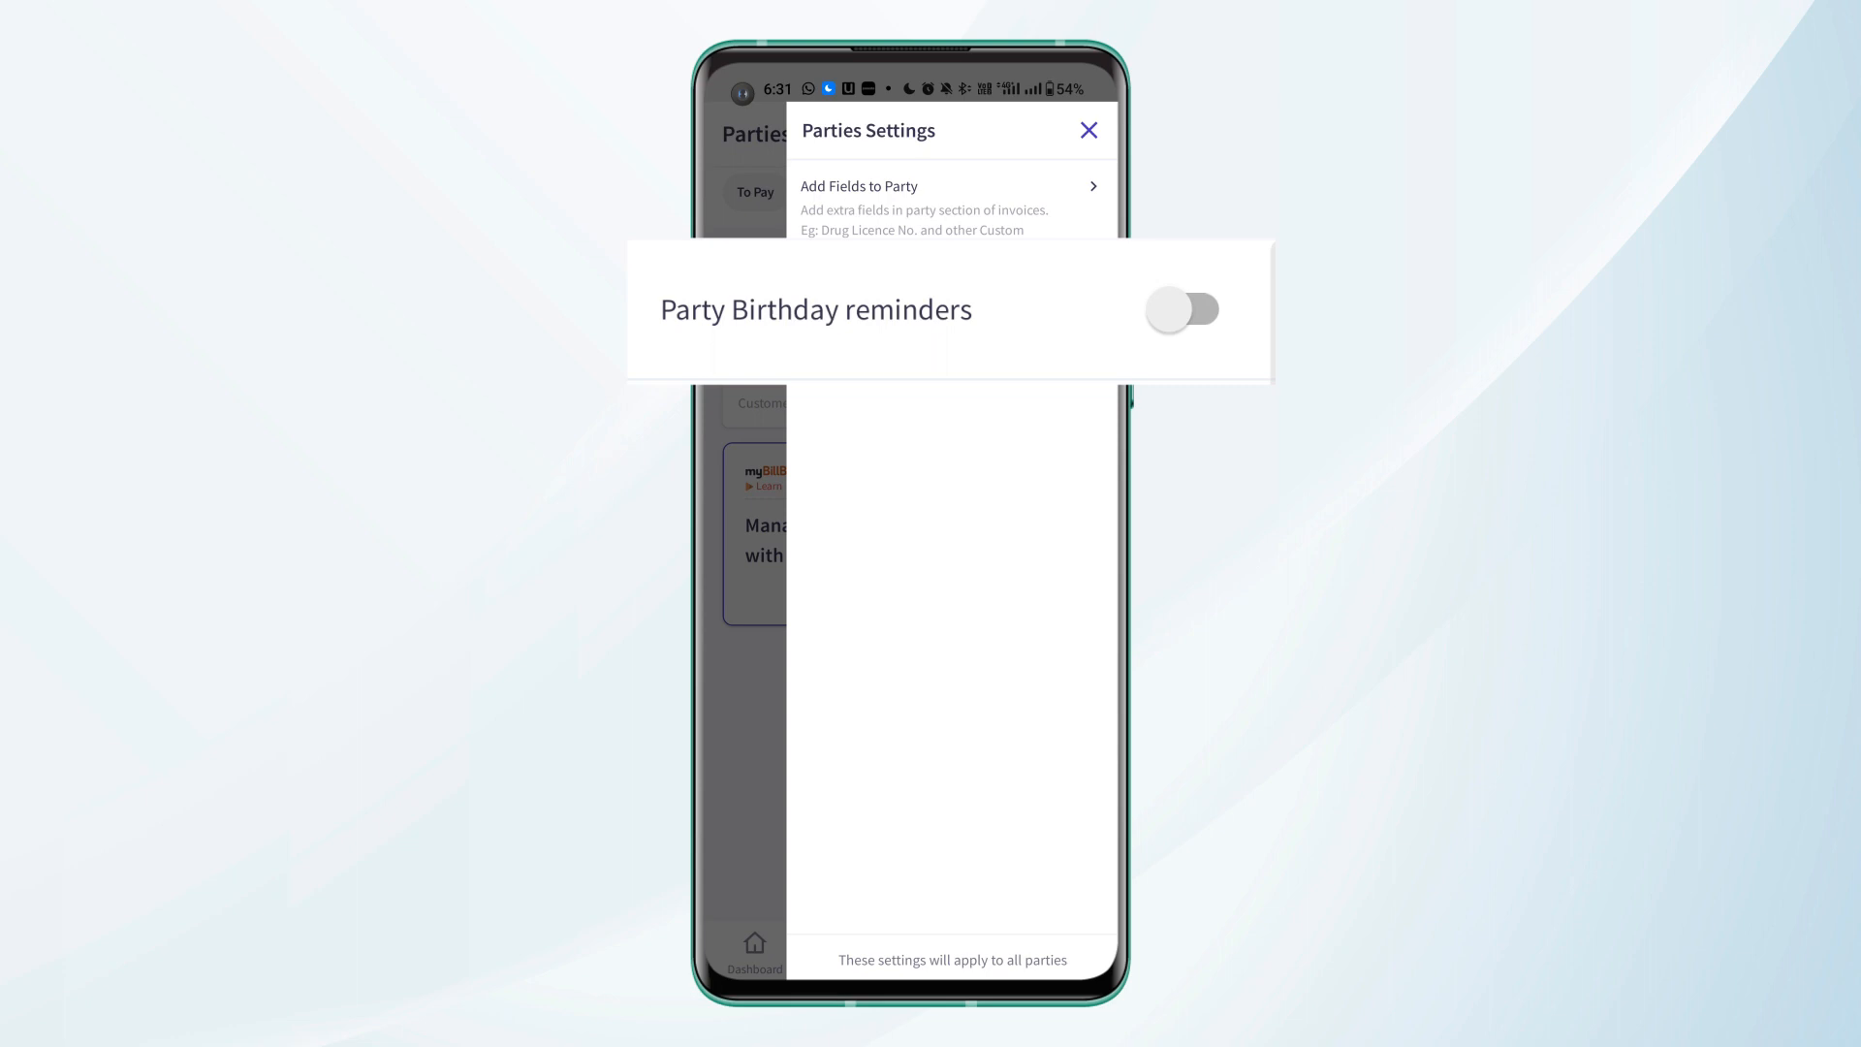
click(1182, 308)
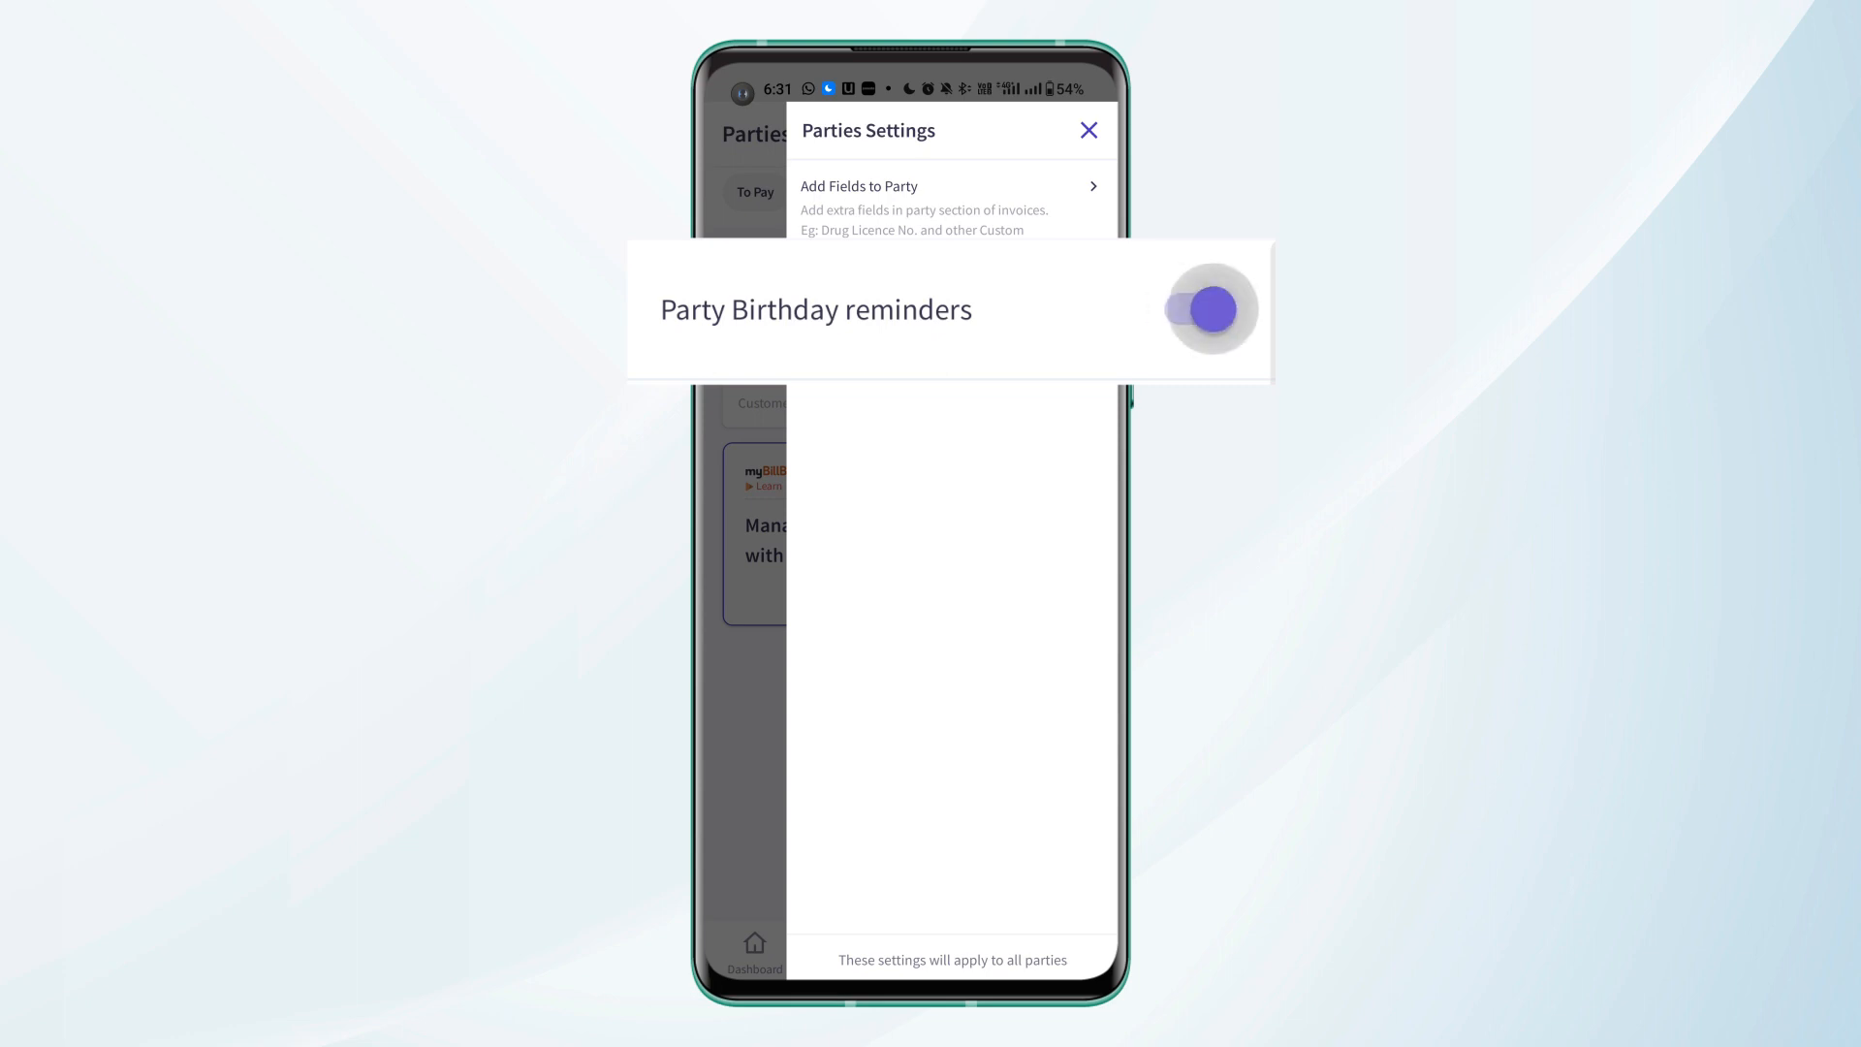
click(1085, 130)
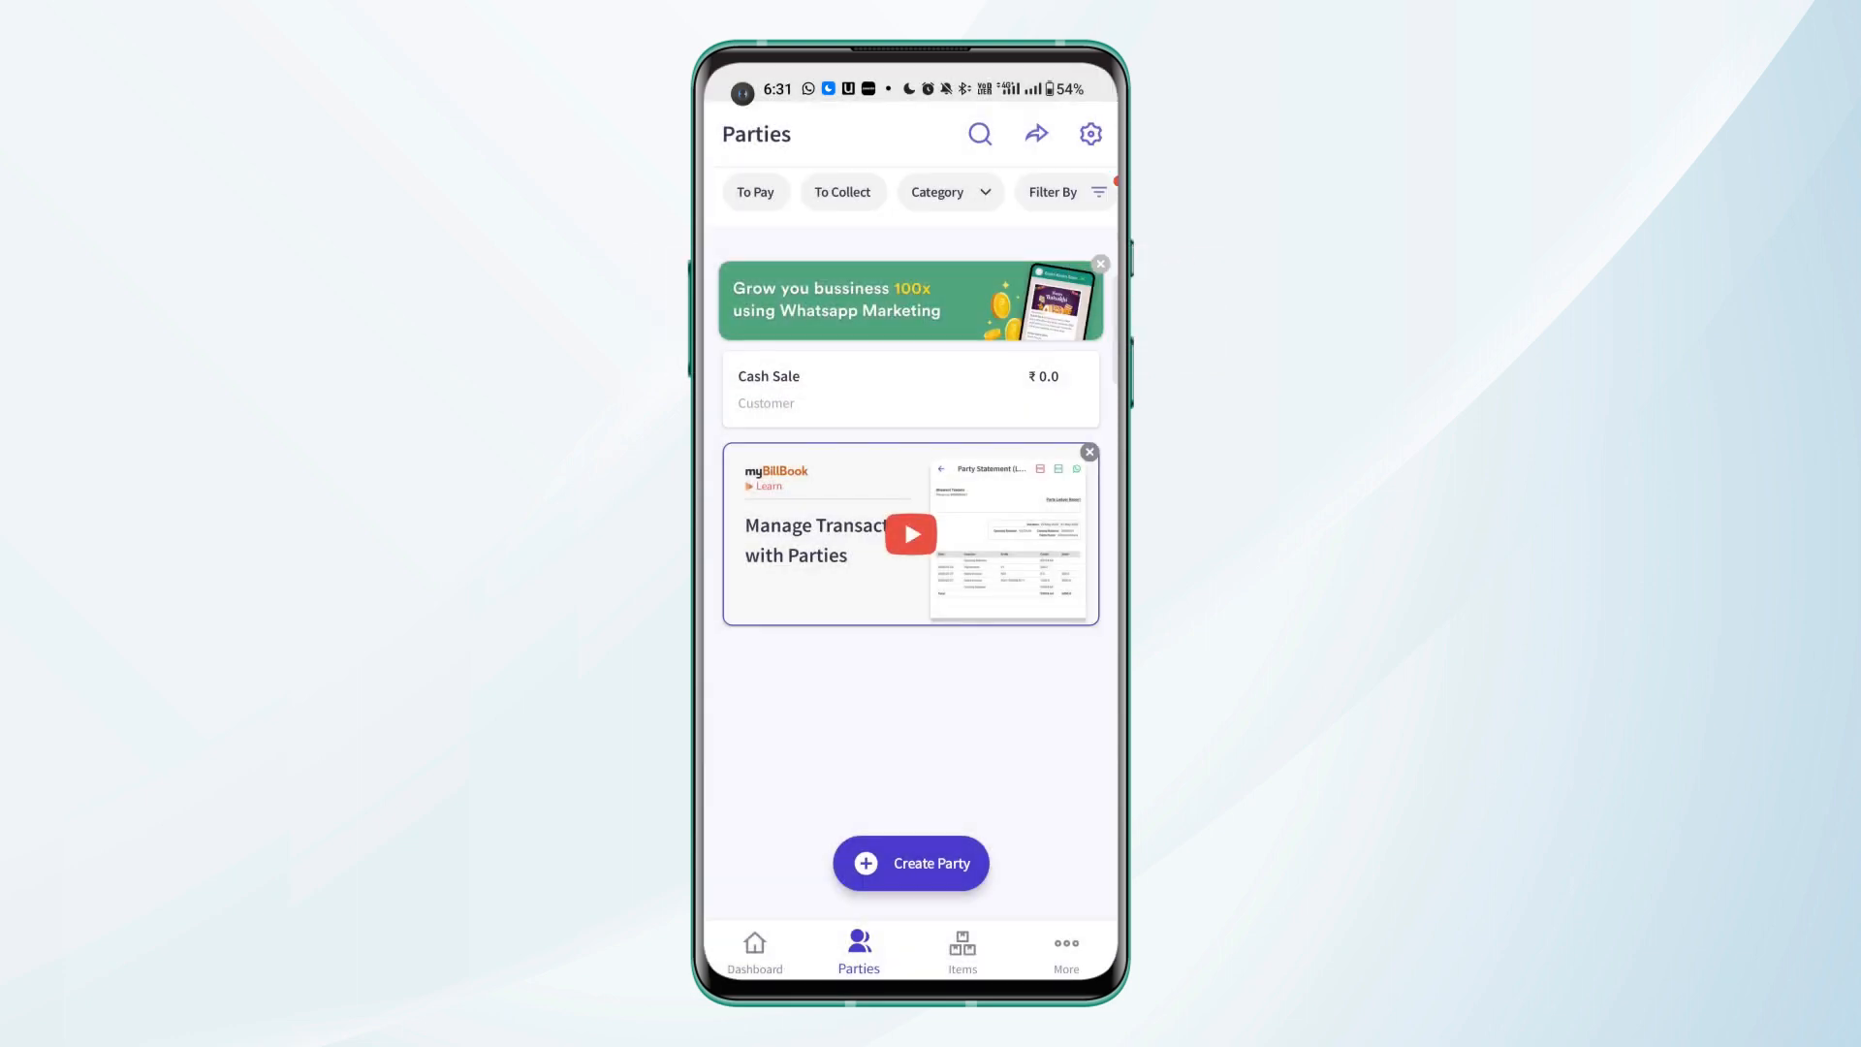
- Begin a new party and bring up its Note Details sheet
click(911, 862)
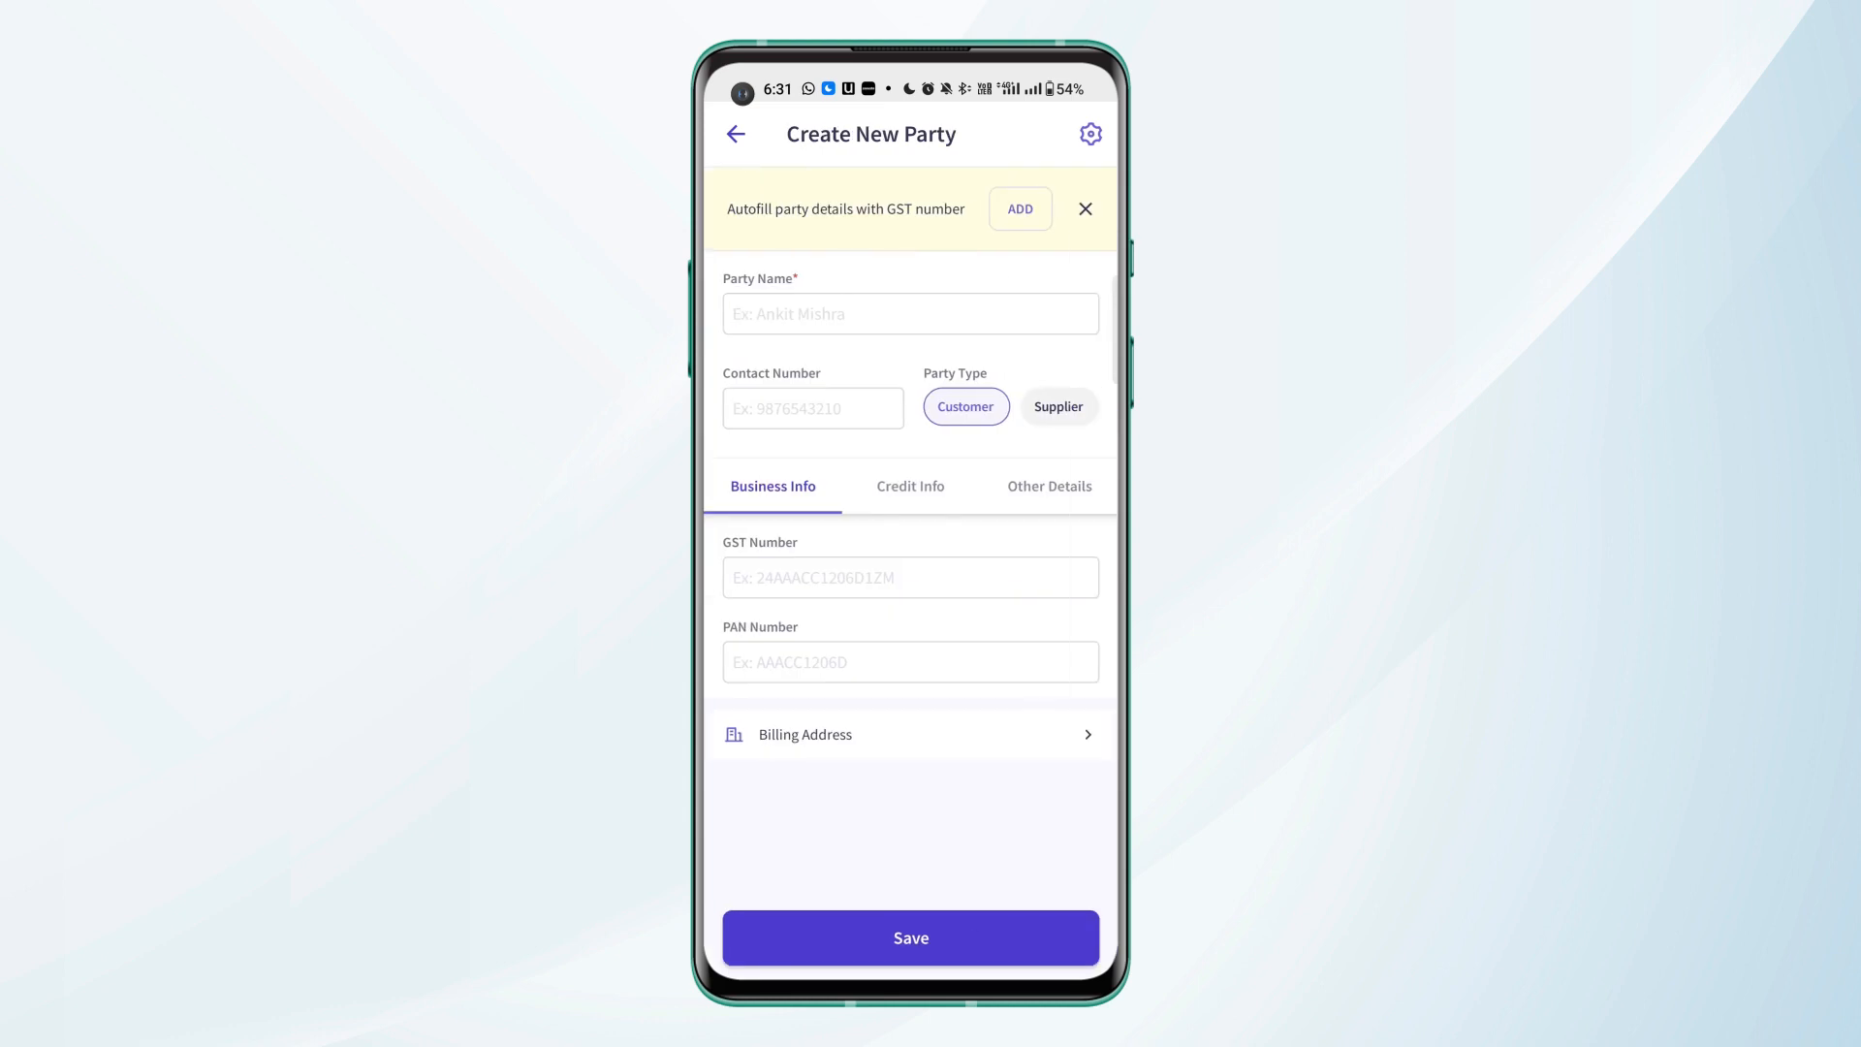
click(1049, 485)
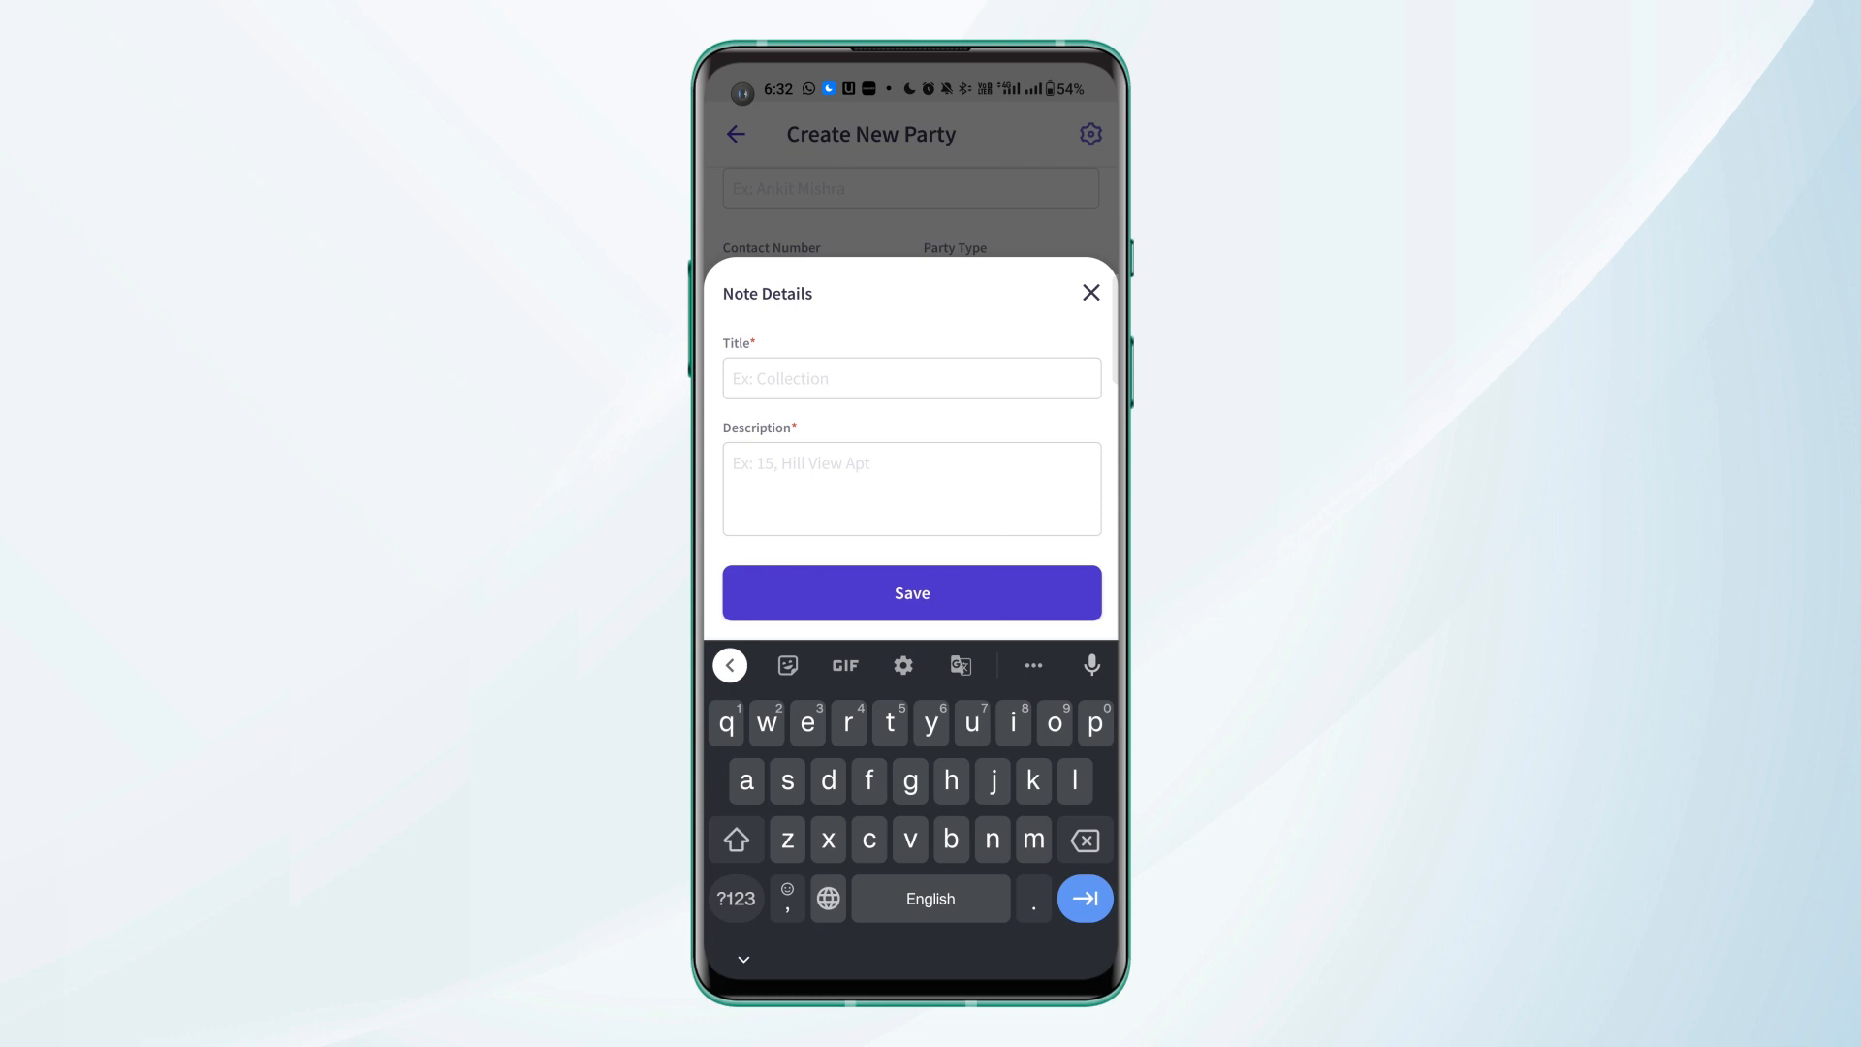
- Save a 'Follow up' note with description 'Follow up on payment' on the party
text(Follow up on payment)
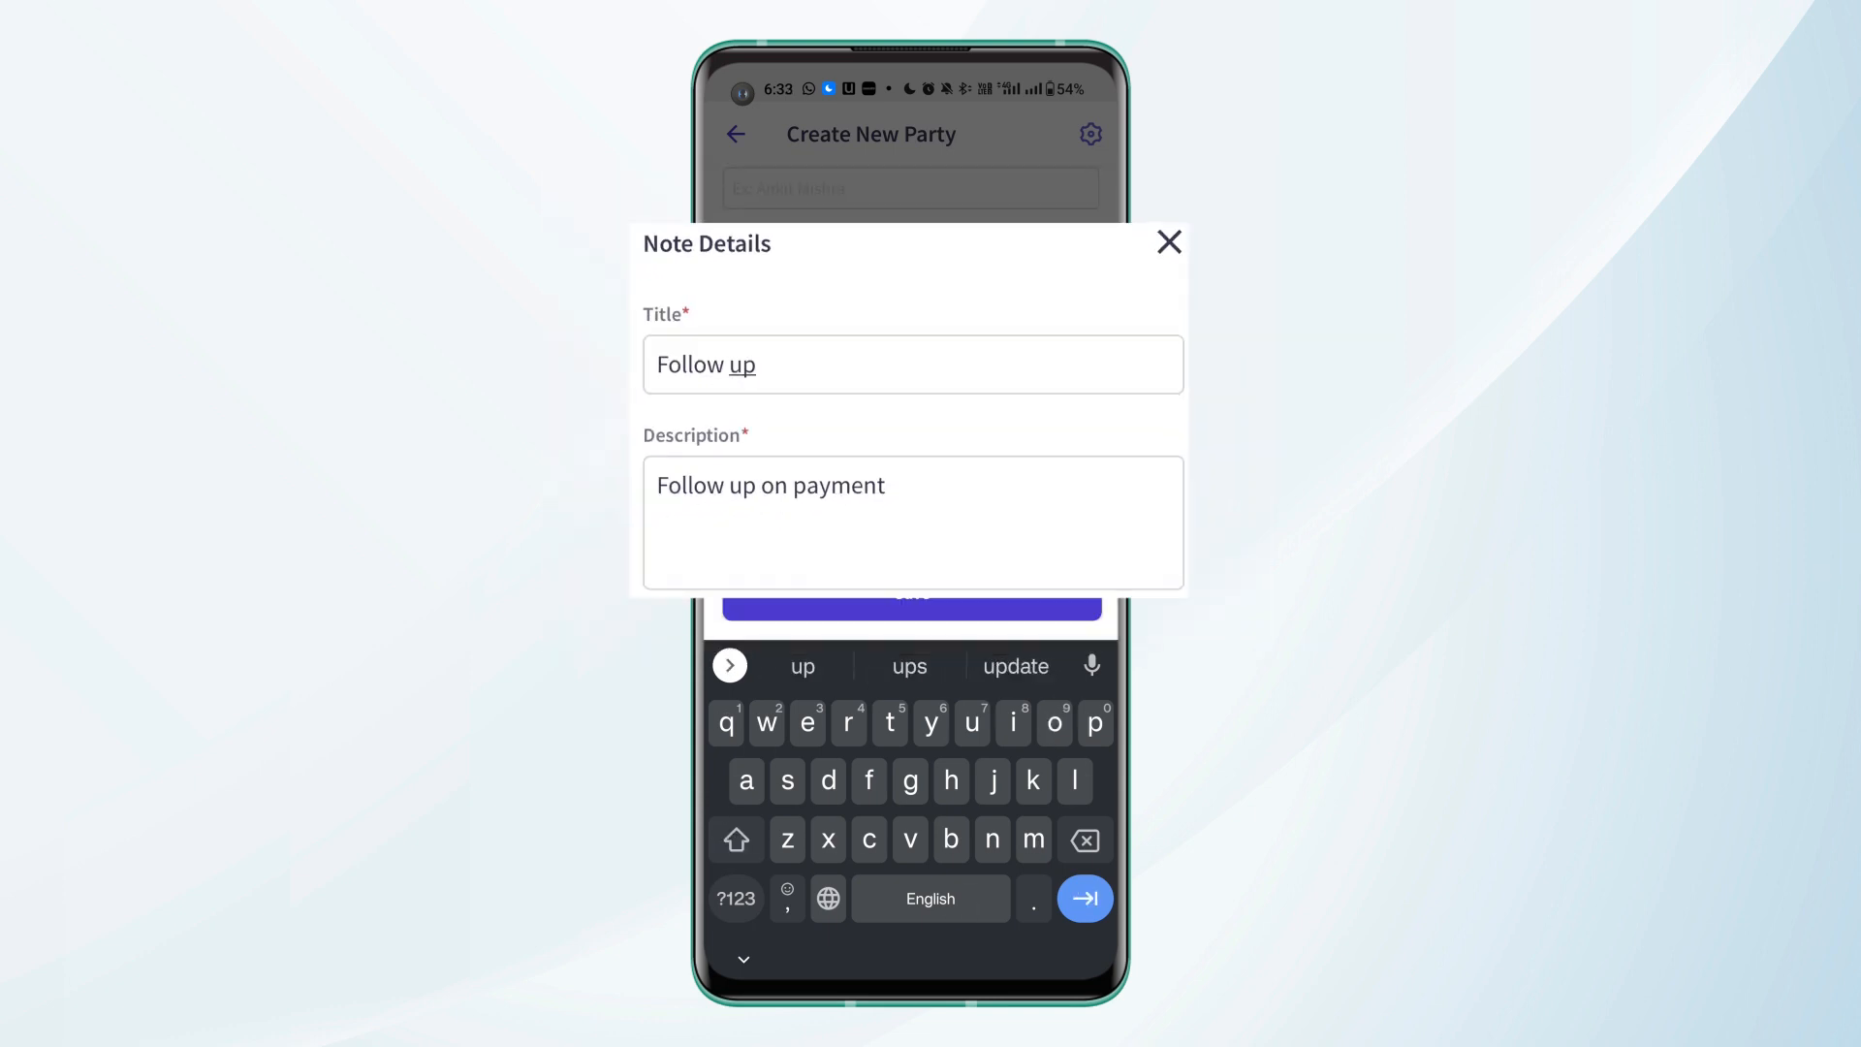
click(1167, 242)
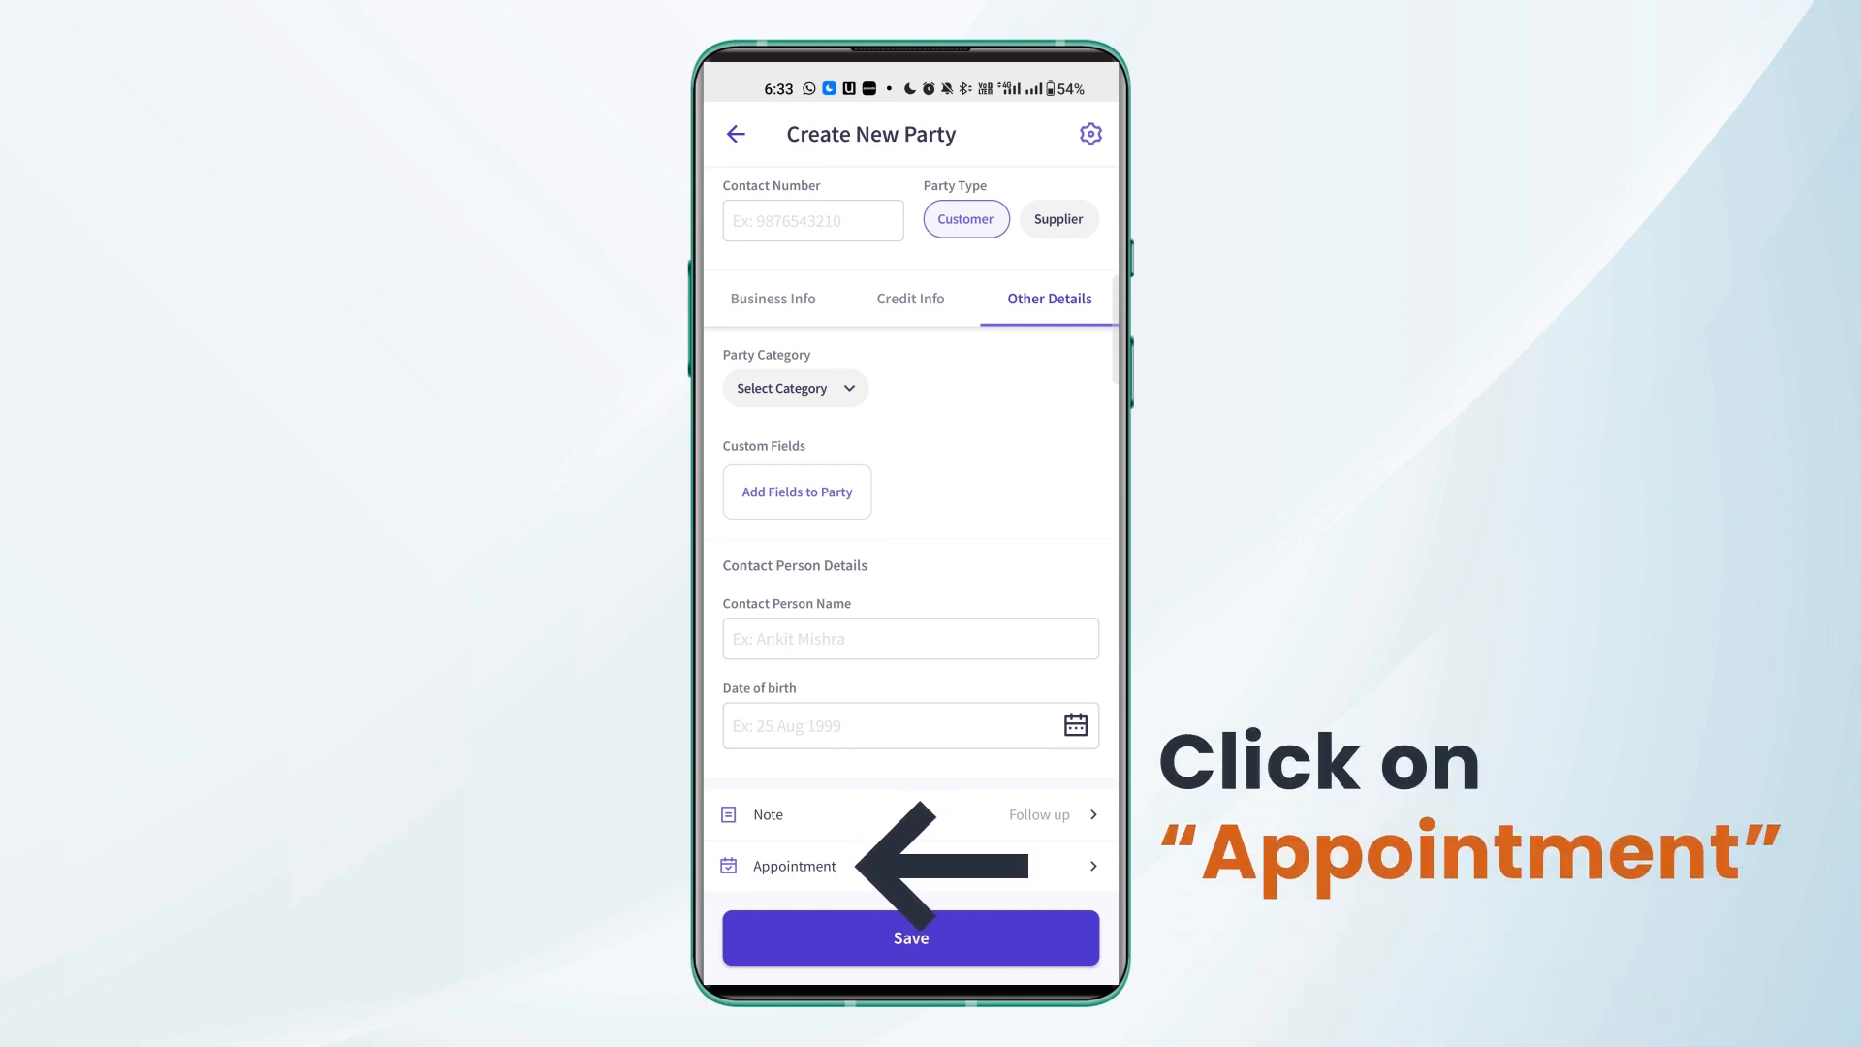
- Start a 'Servicing' appointment dated 16 Dec 2022 at 04:00 AM
click(790, 865)
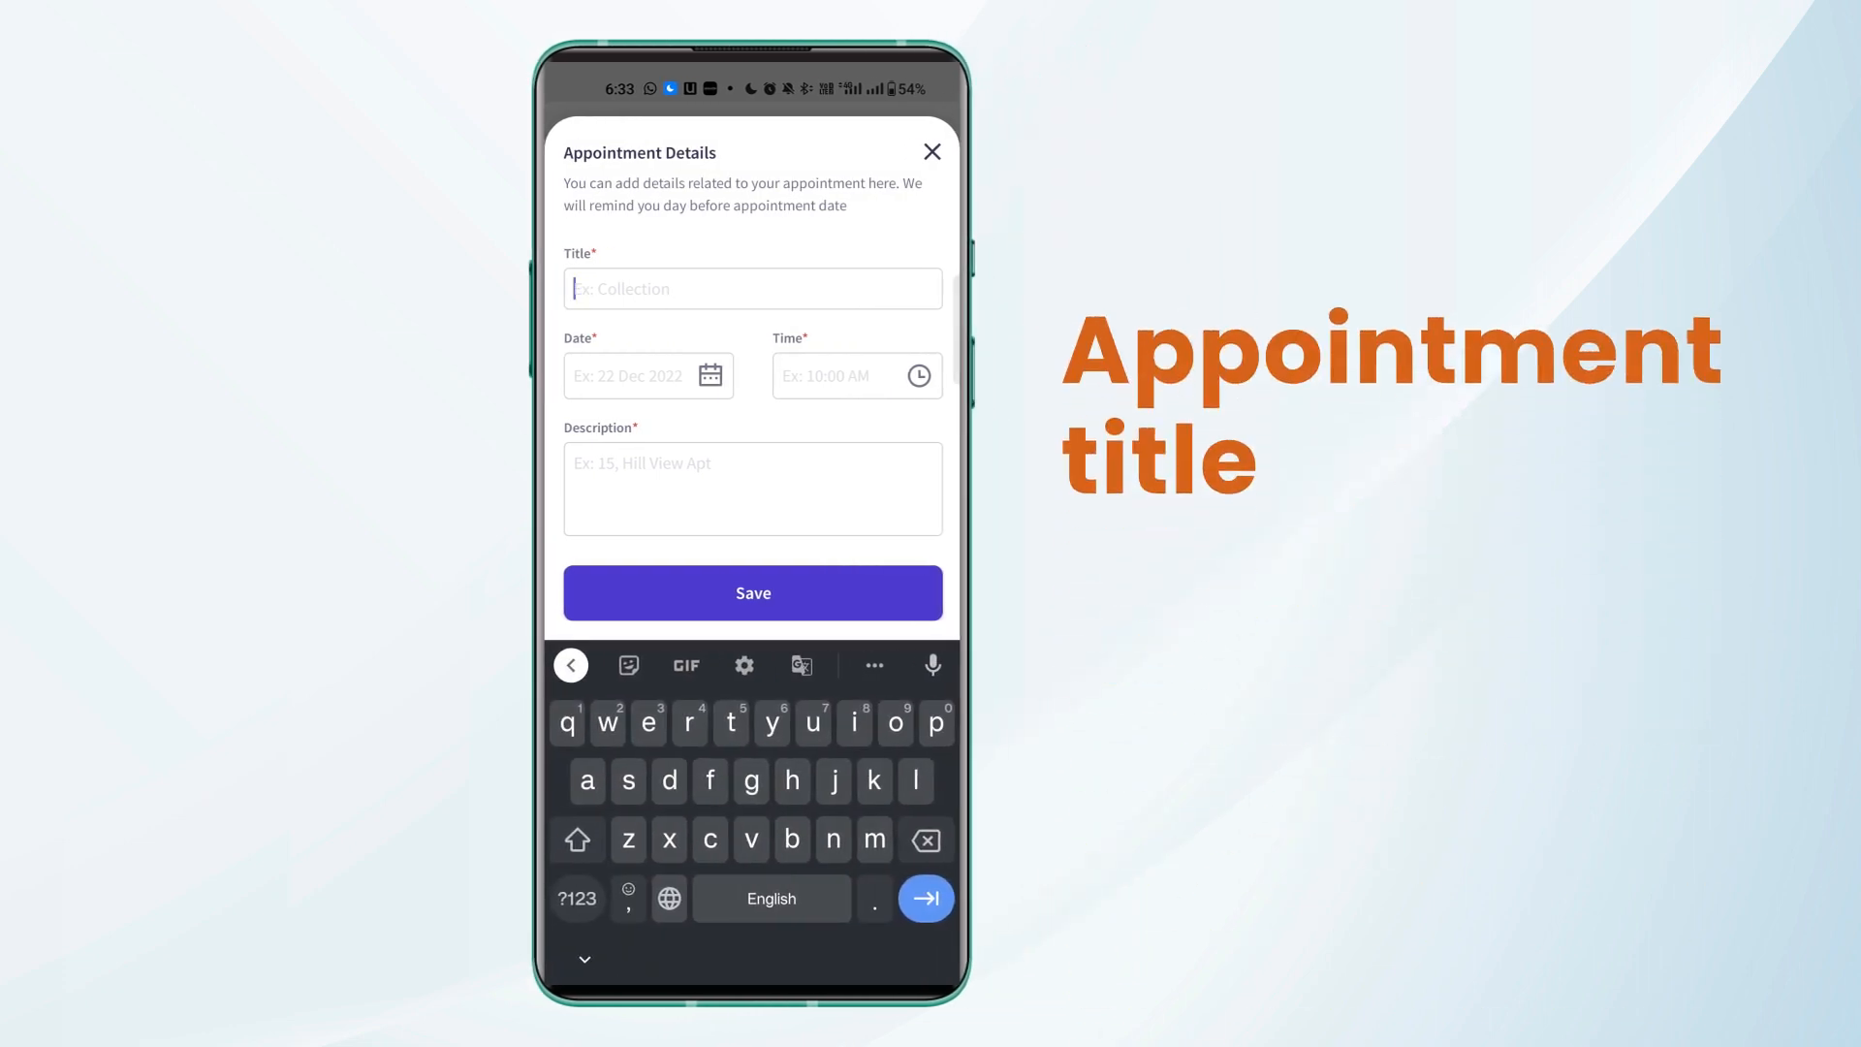
text(Servicing)
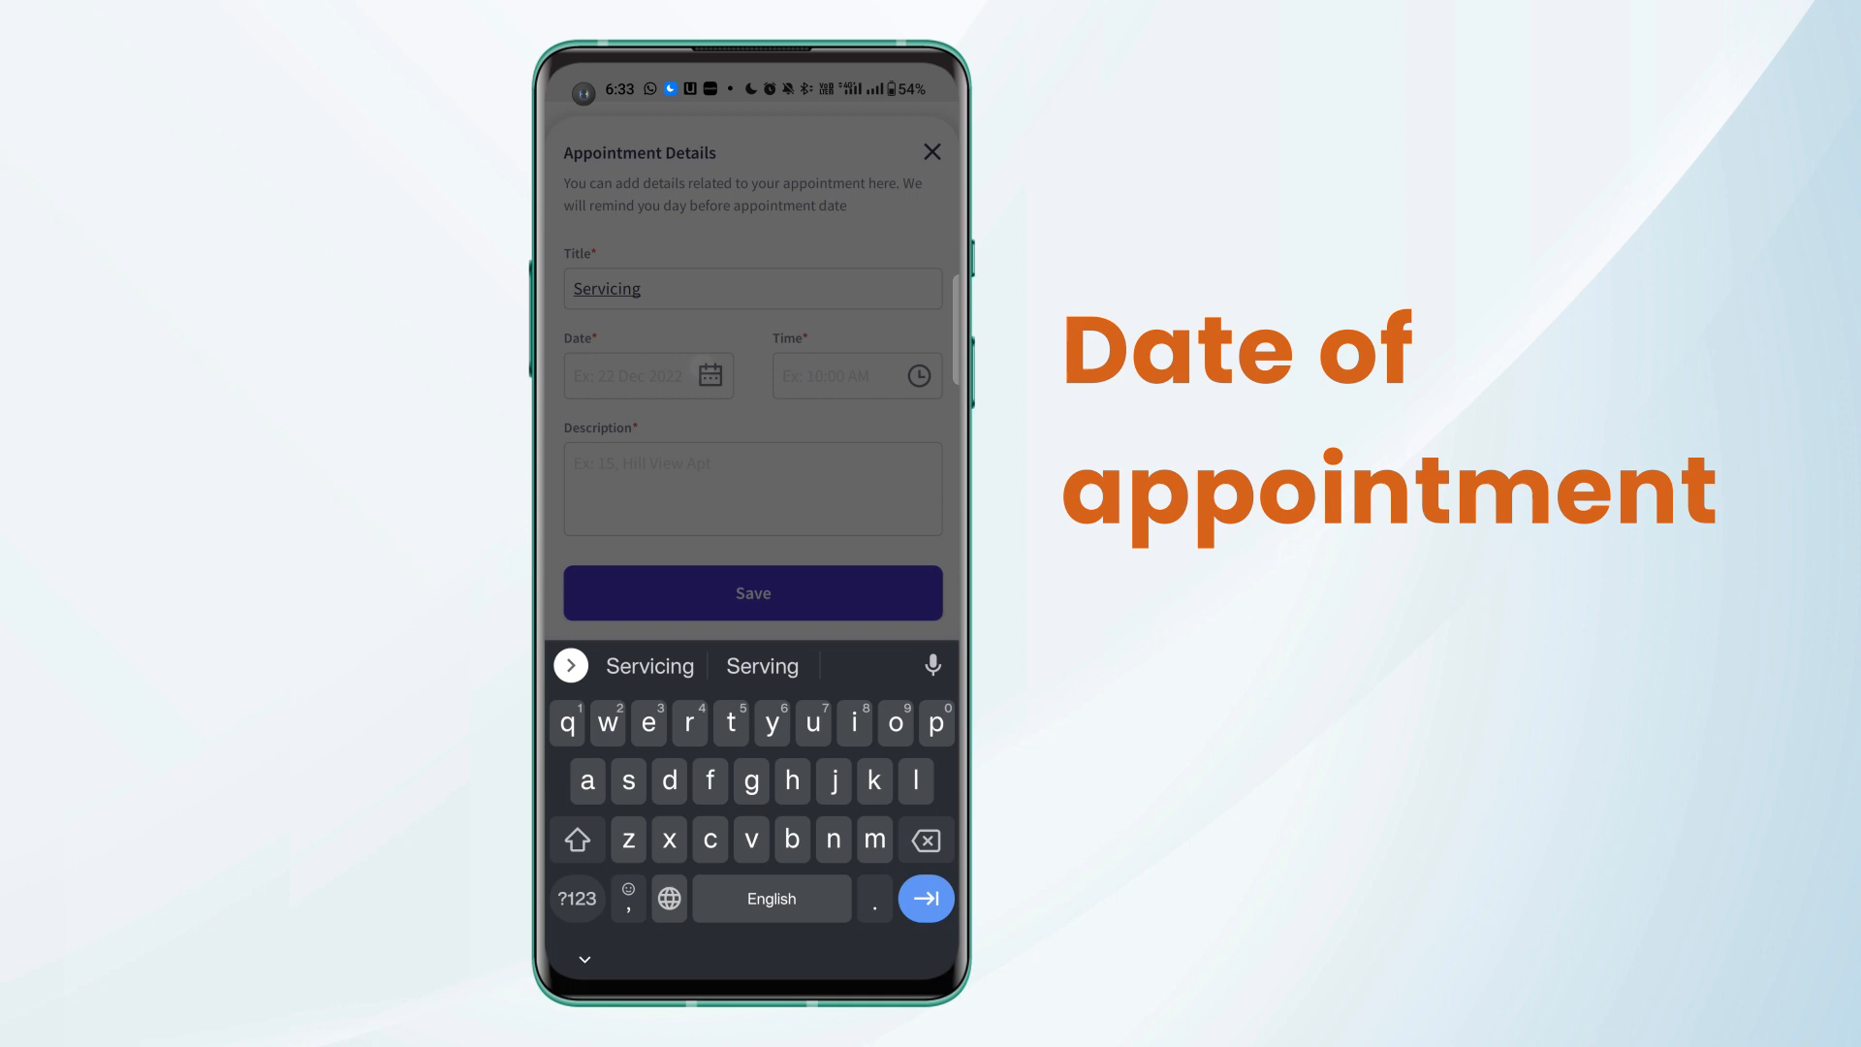
click(647, 375)
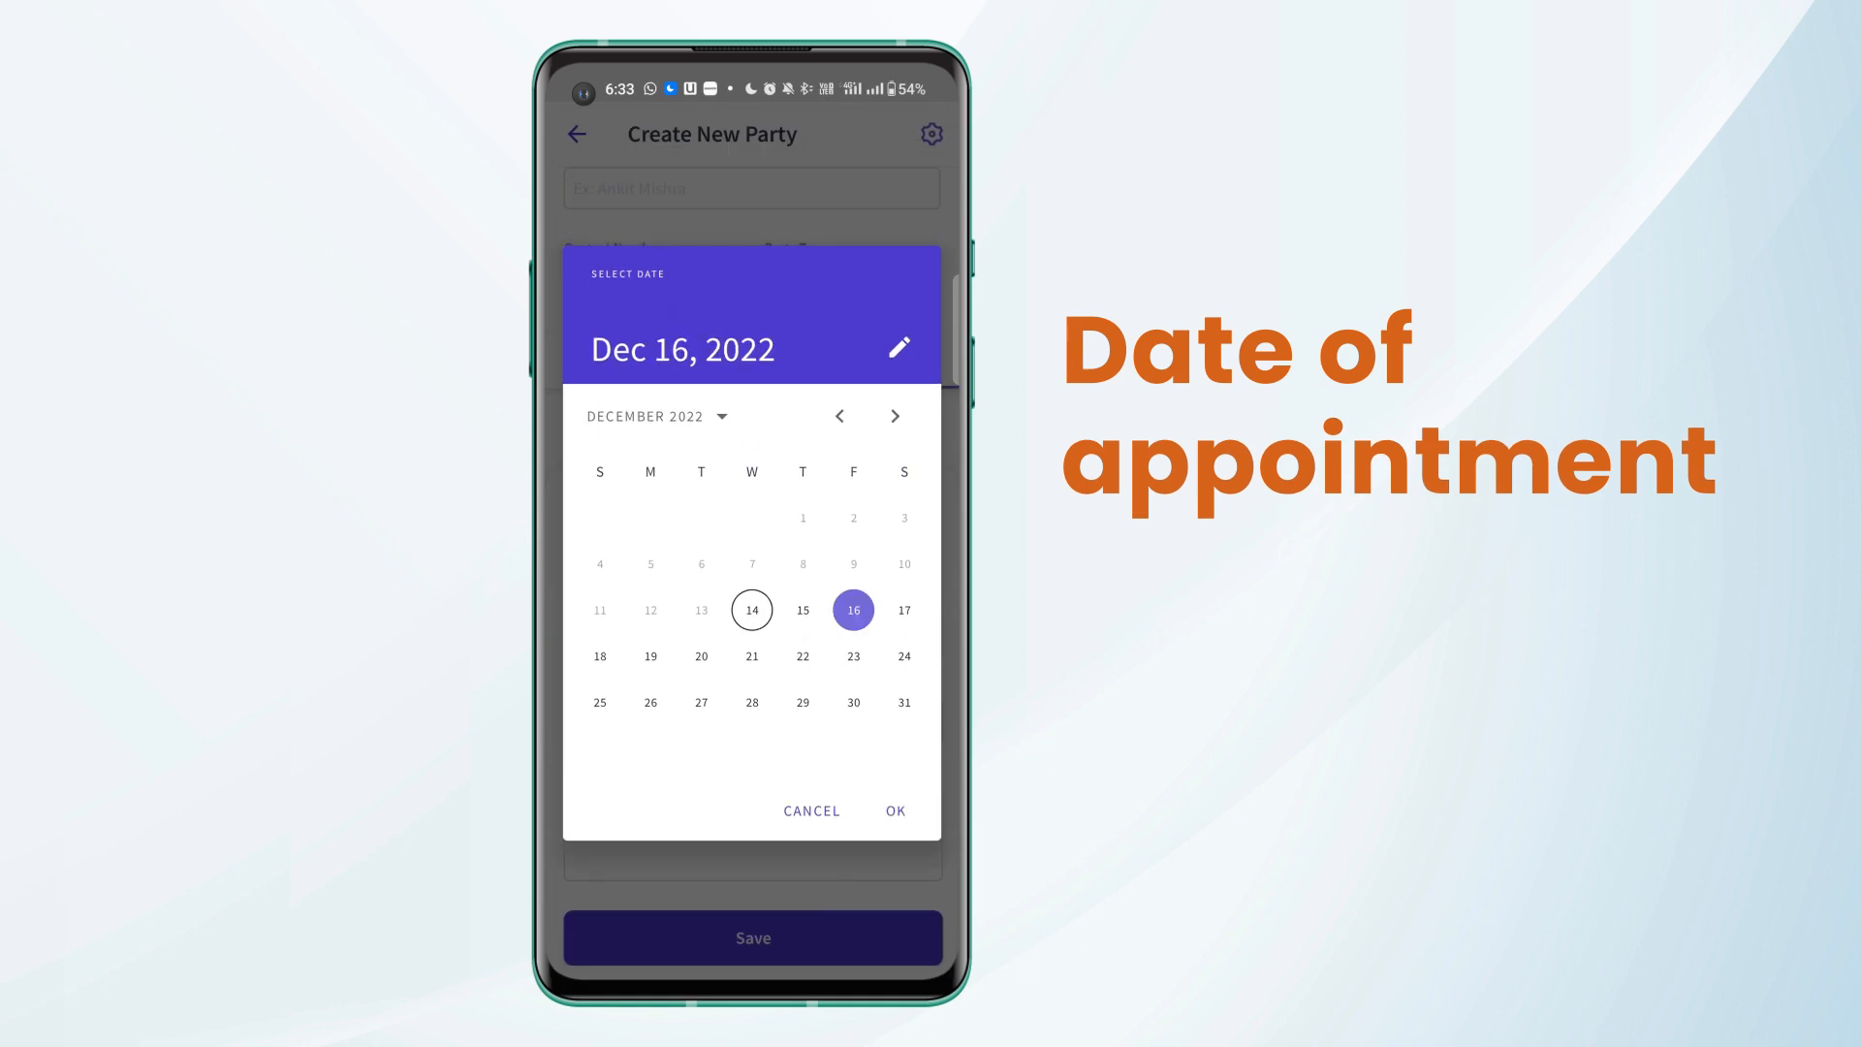
click(894, 810)
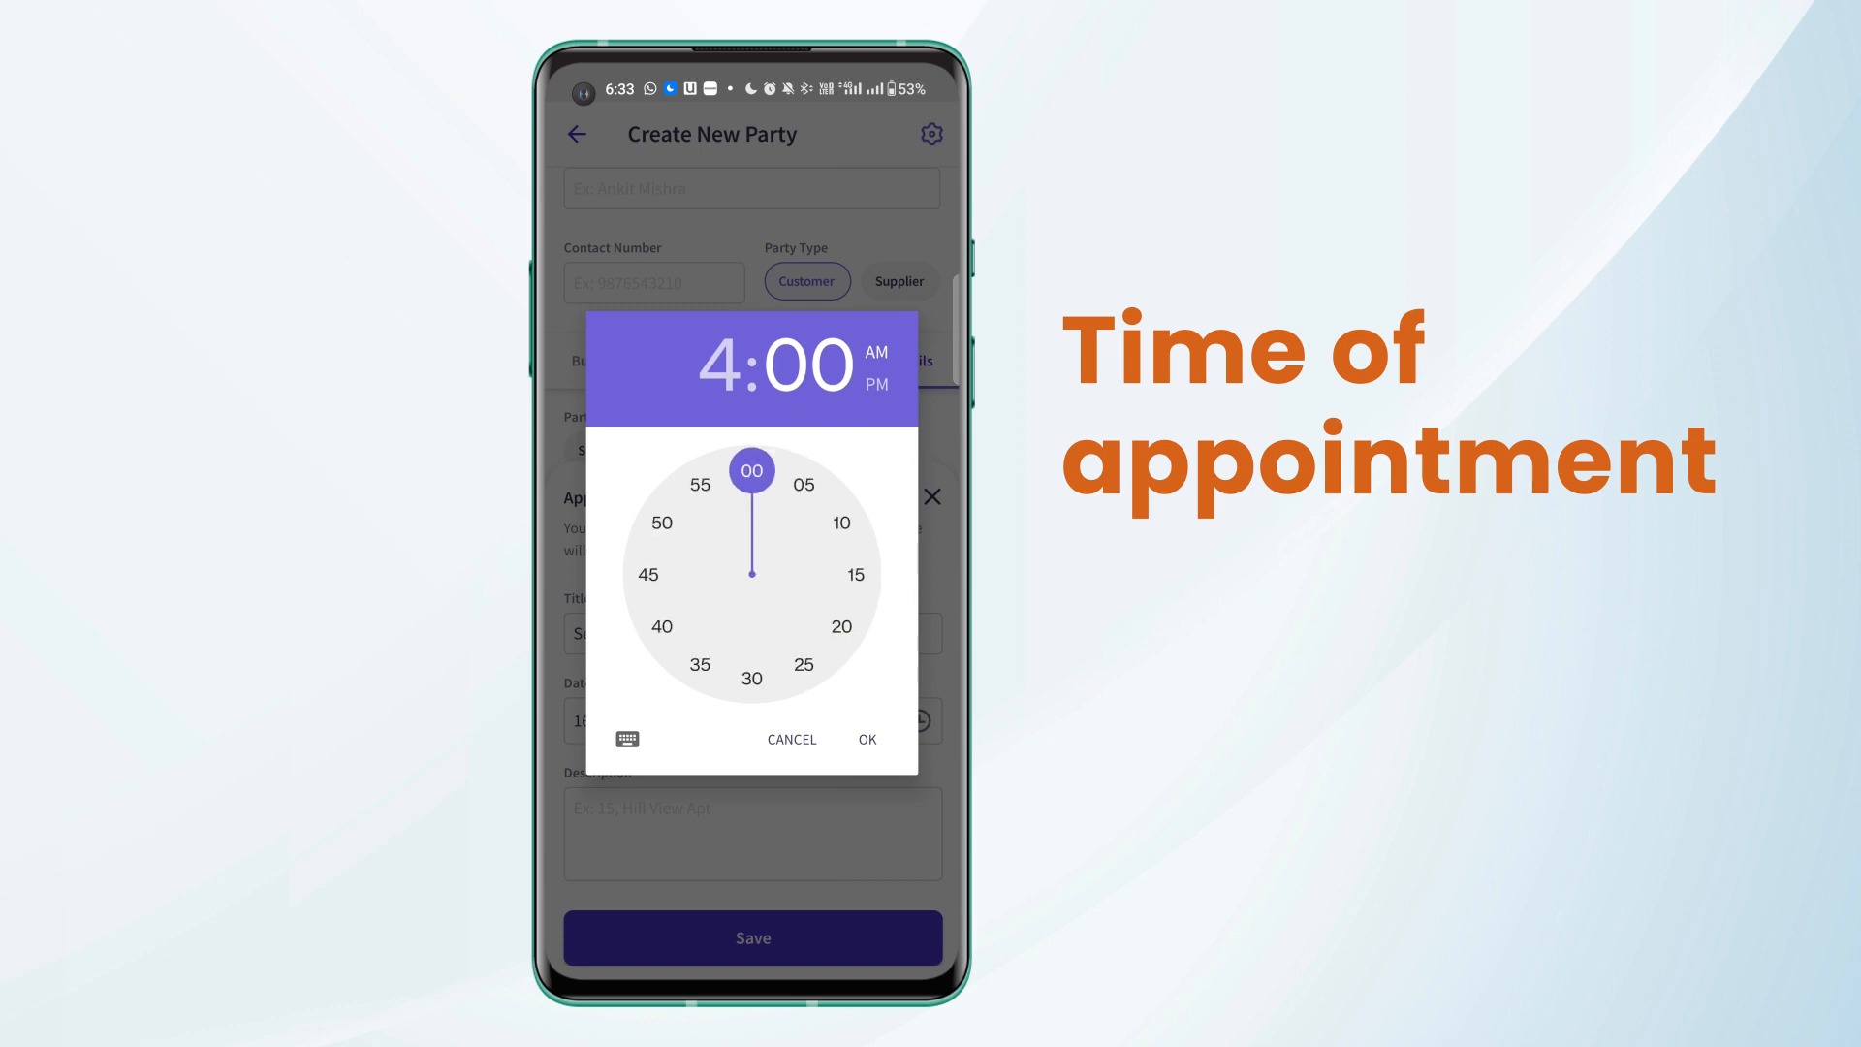
click(866, 739)
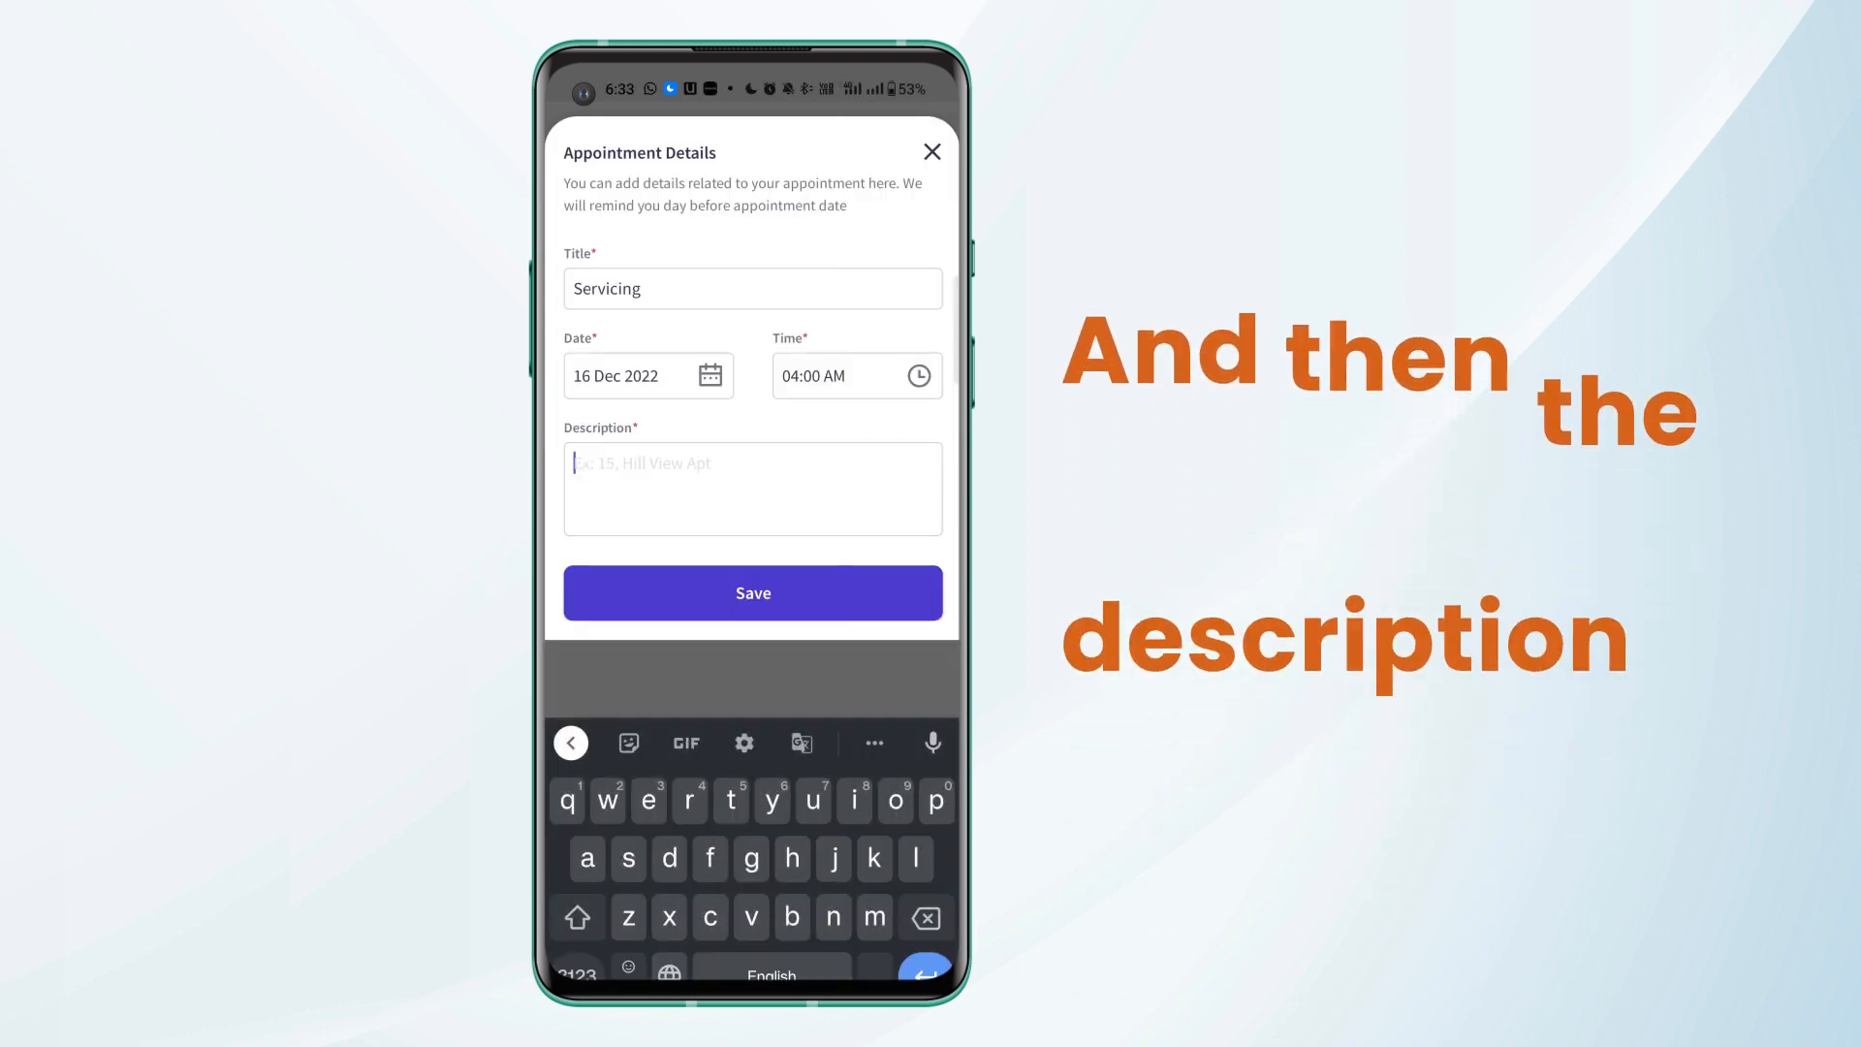
- Add description 'Bike Servicing', save the appointment, and save the new party
text(Bike Servicing)
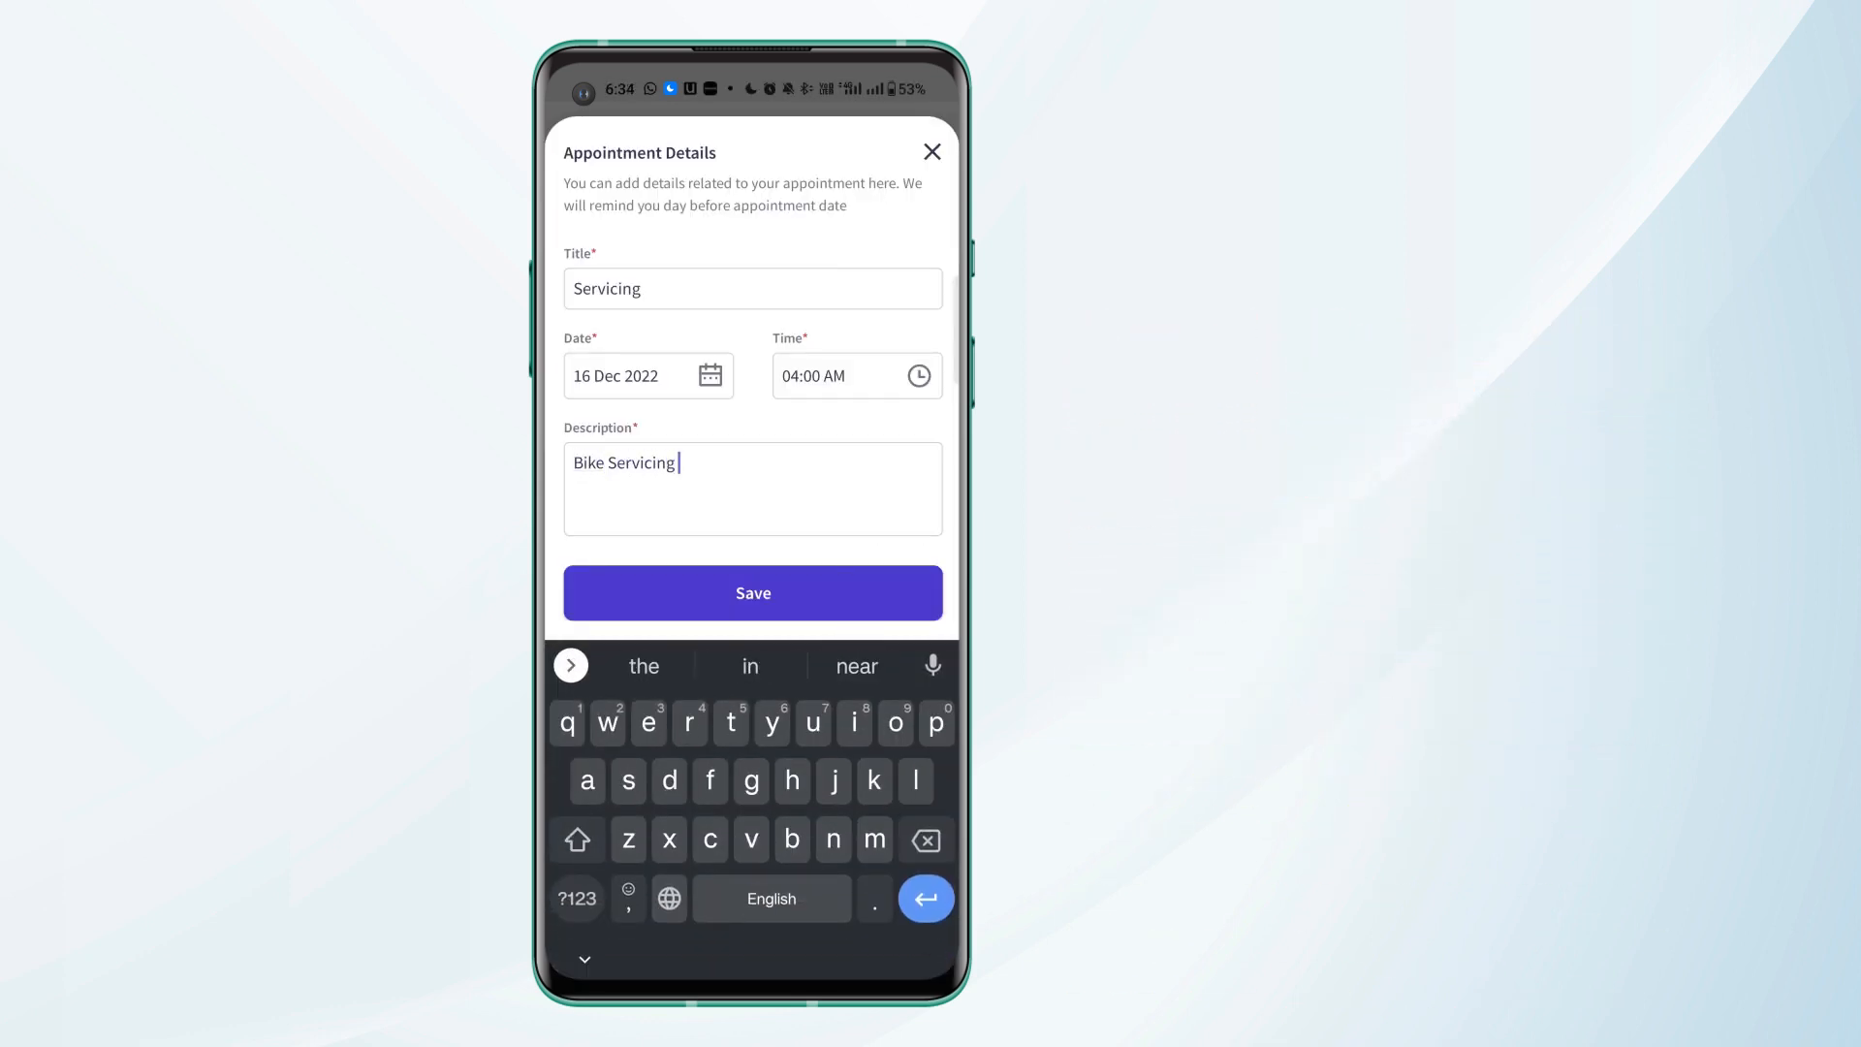
click(752, 593)
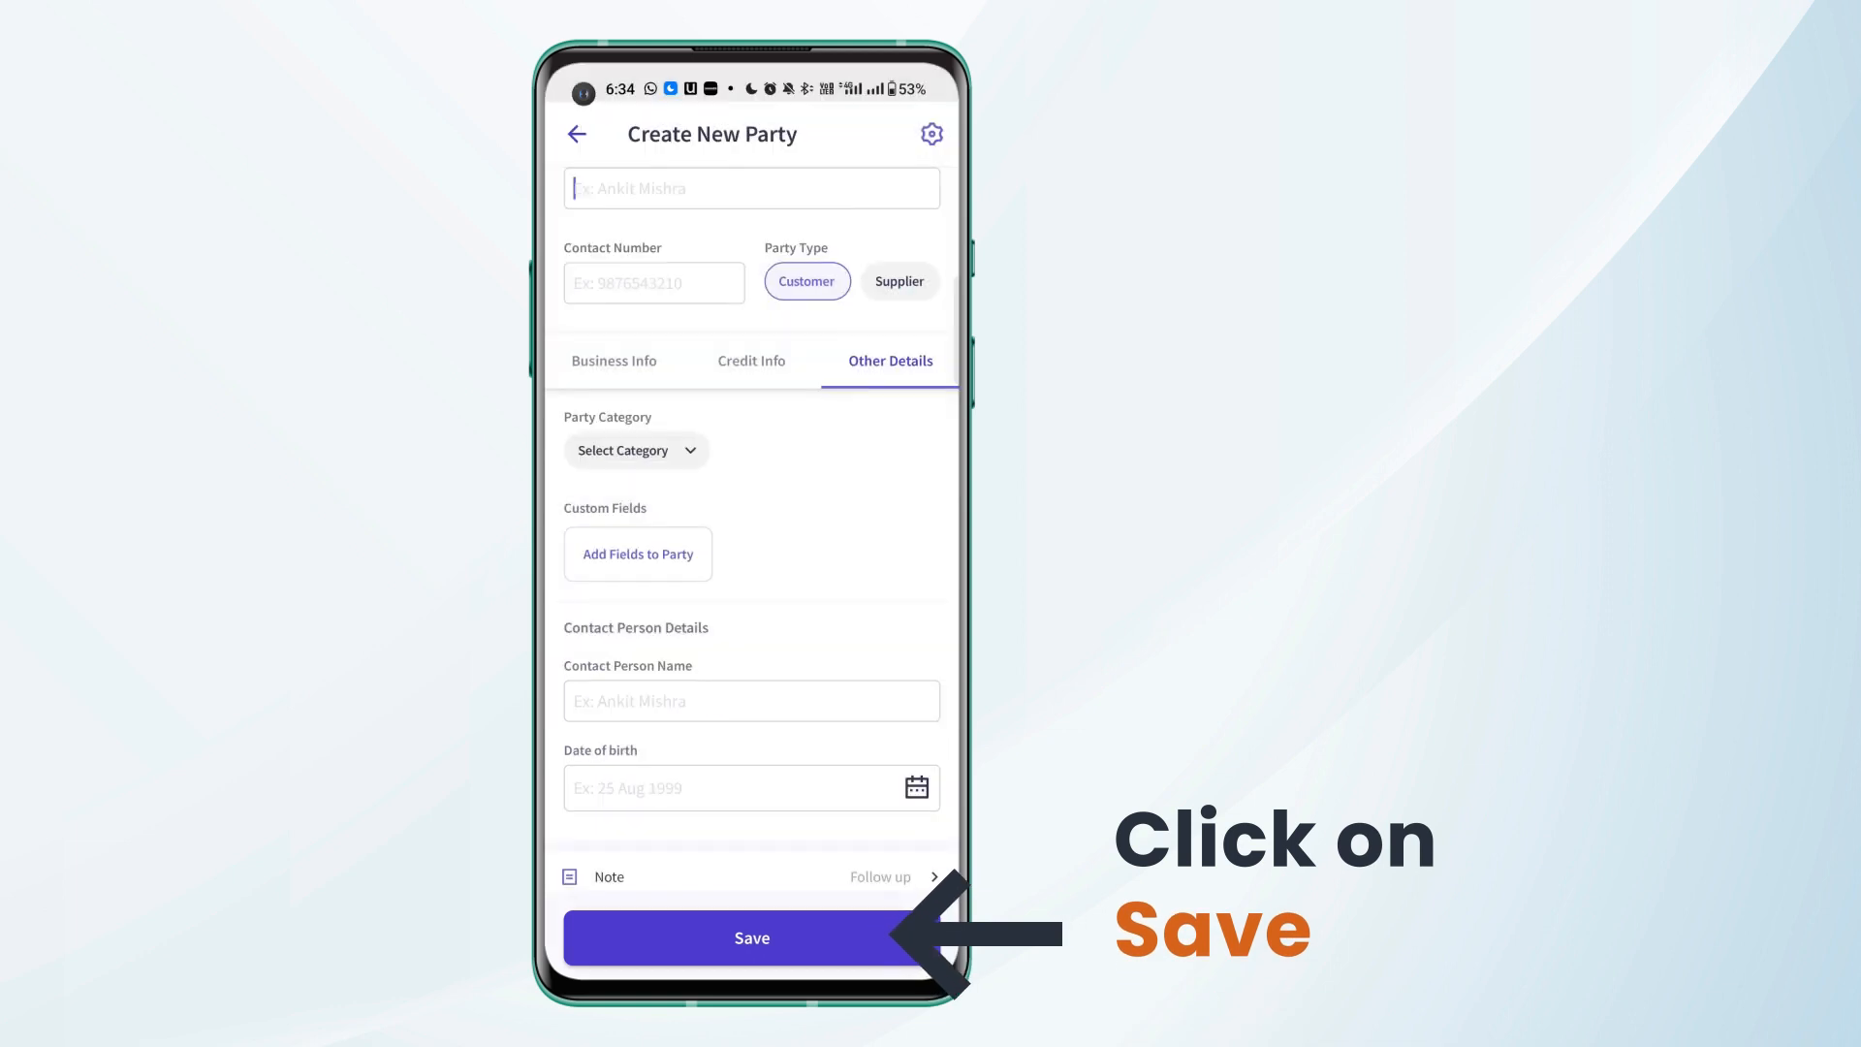
click(752, 936)
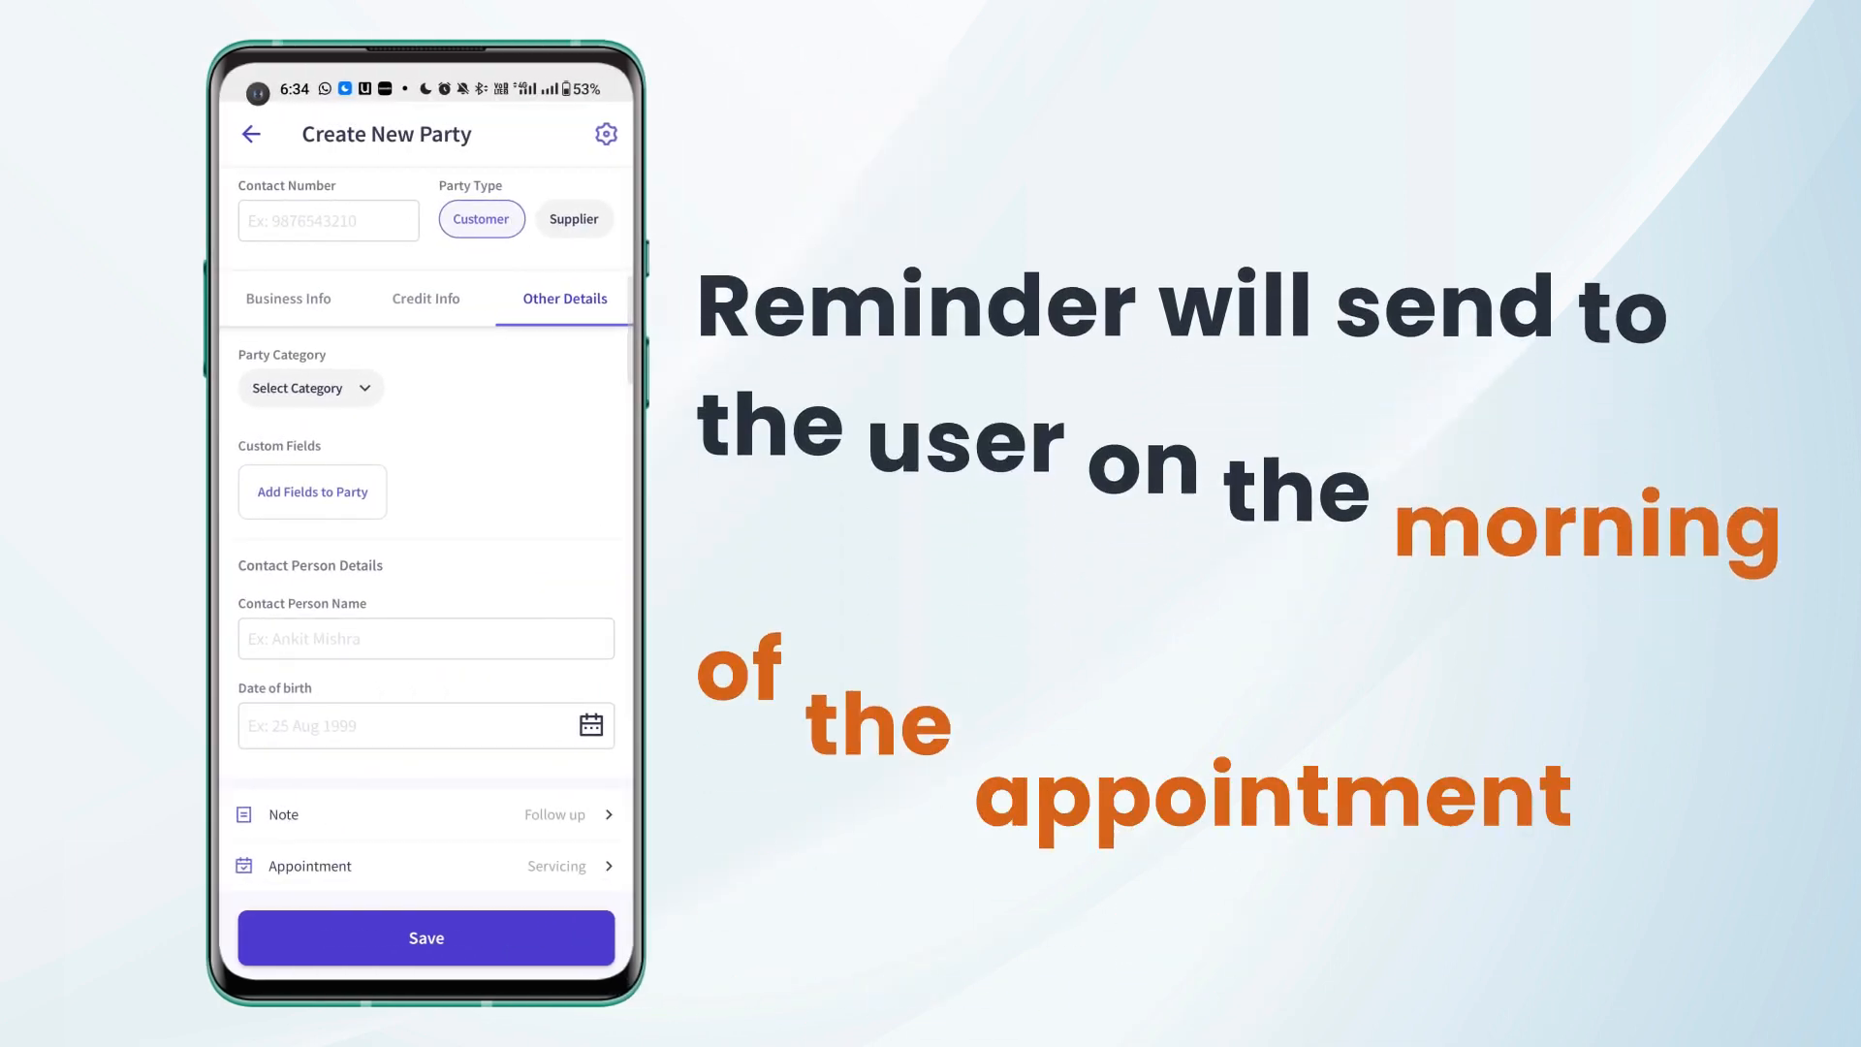